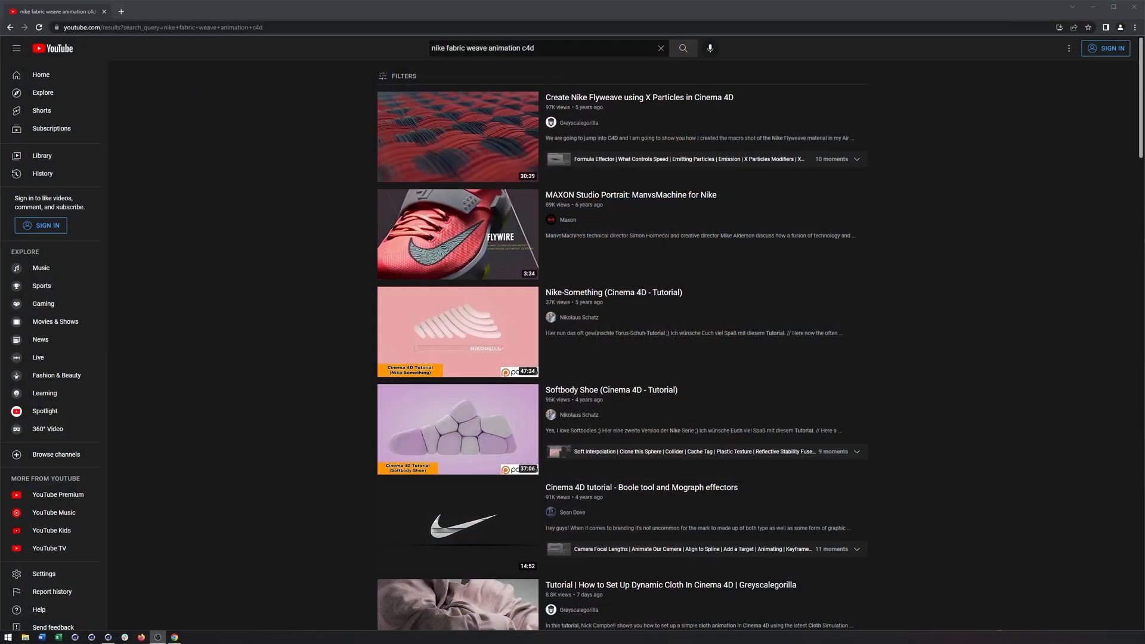
pyautogui.moveTo(458, 136)
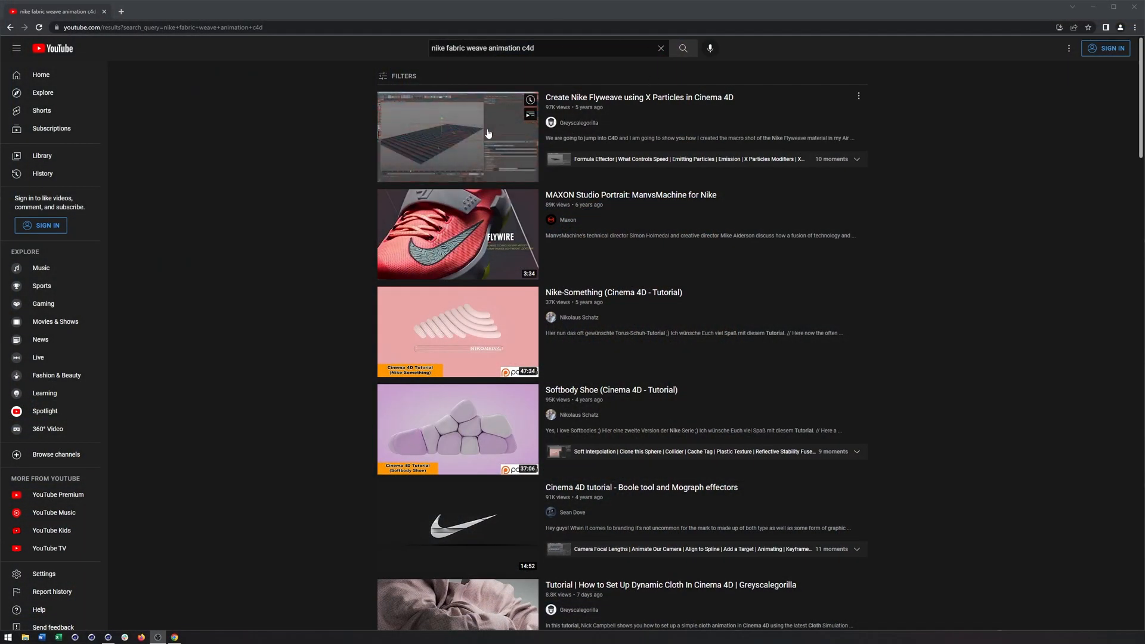
pyautogui.moveTo(520, 153)
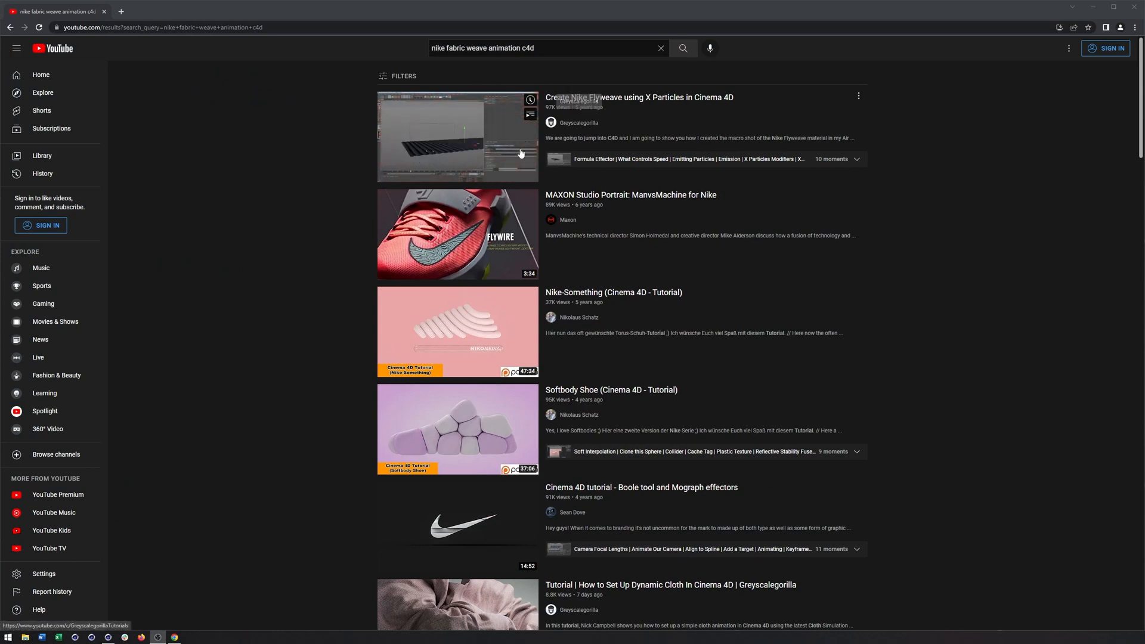
pyautogui.moveTo(321, 202)
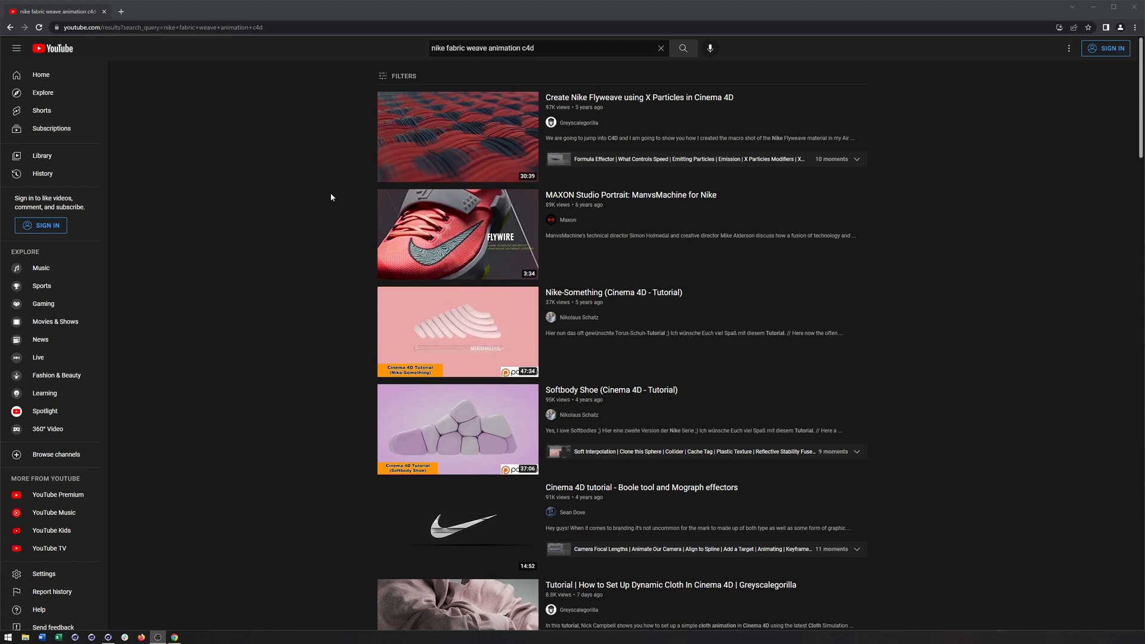
pyautogui.moveTo(348, 194)
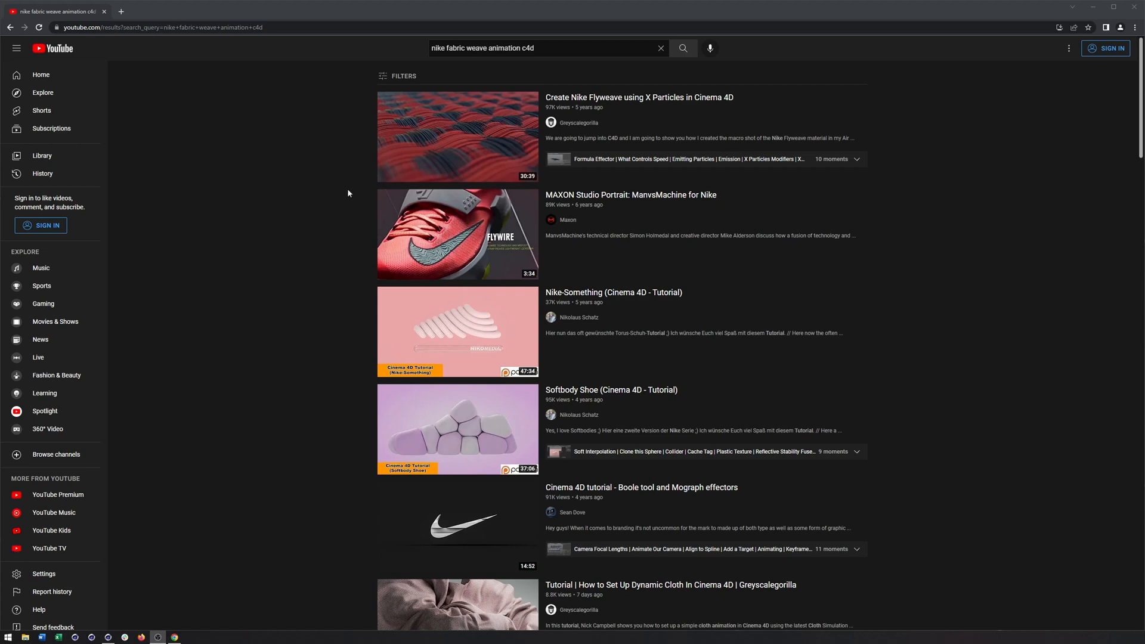
pyautogui.moveTo(410, 166)
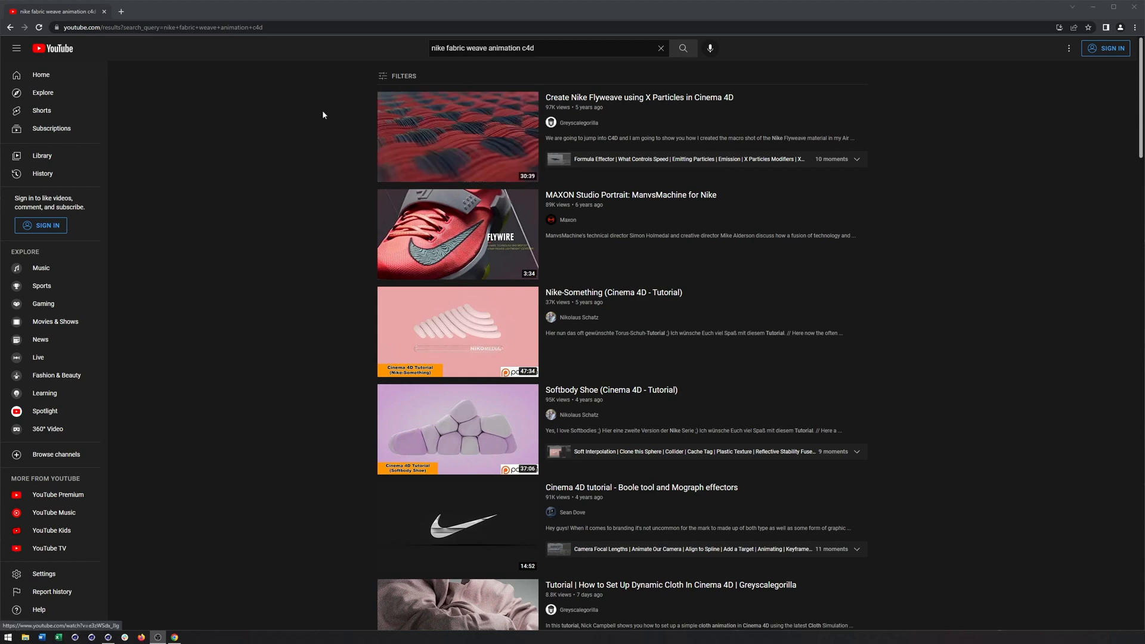
# Step: In the Right view, draw an evenly spaced zigzag spline with the Spline Pen and grid snapping
pyautogui.click(109, 638)
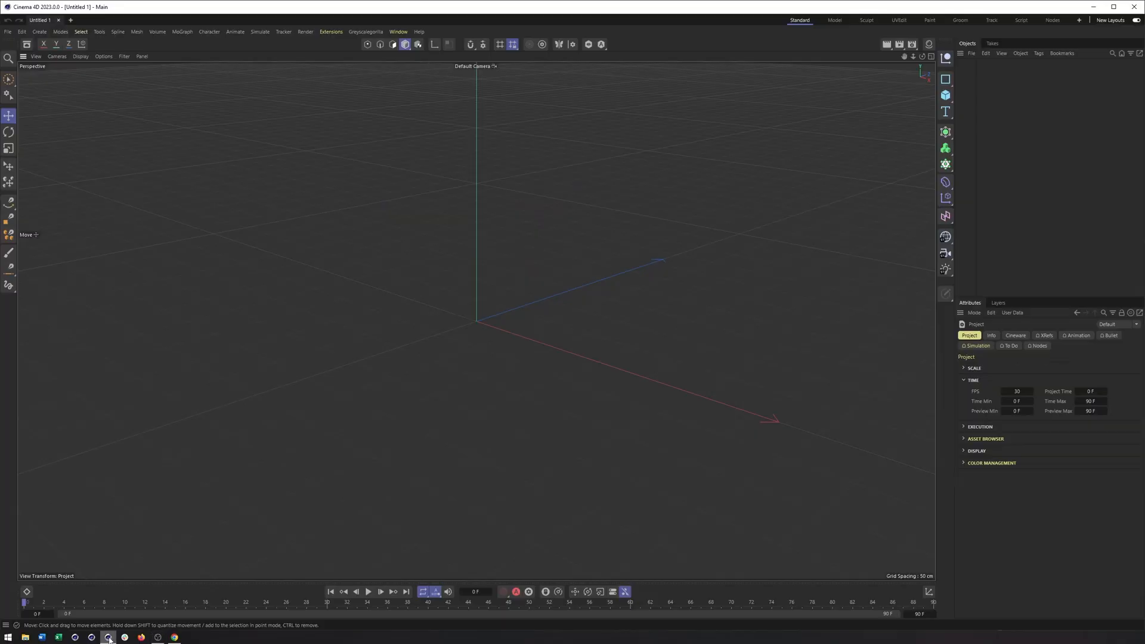
pyautogui.moveTo(582, 272)
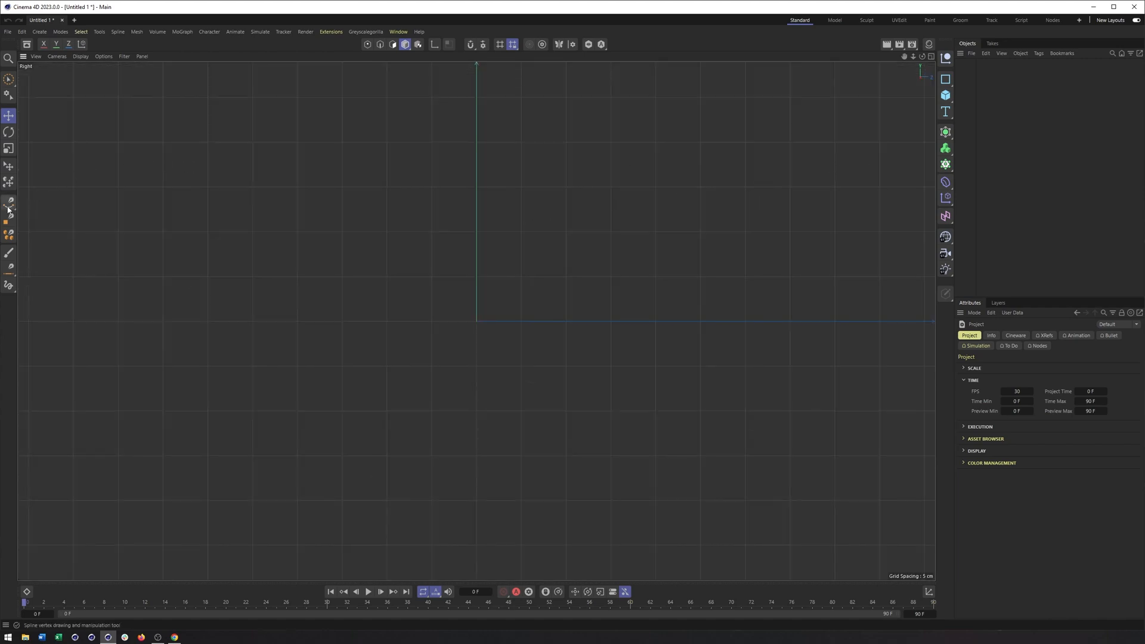
pyautogui.click(9, 202)
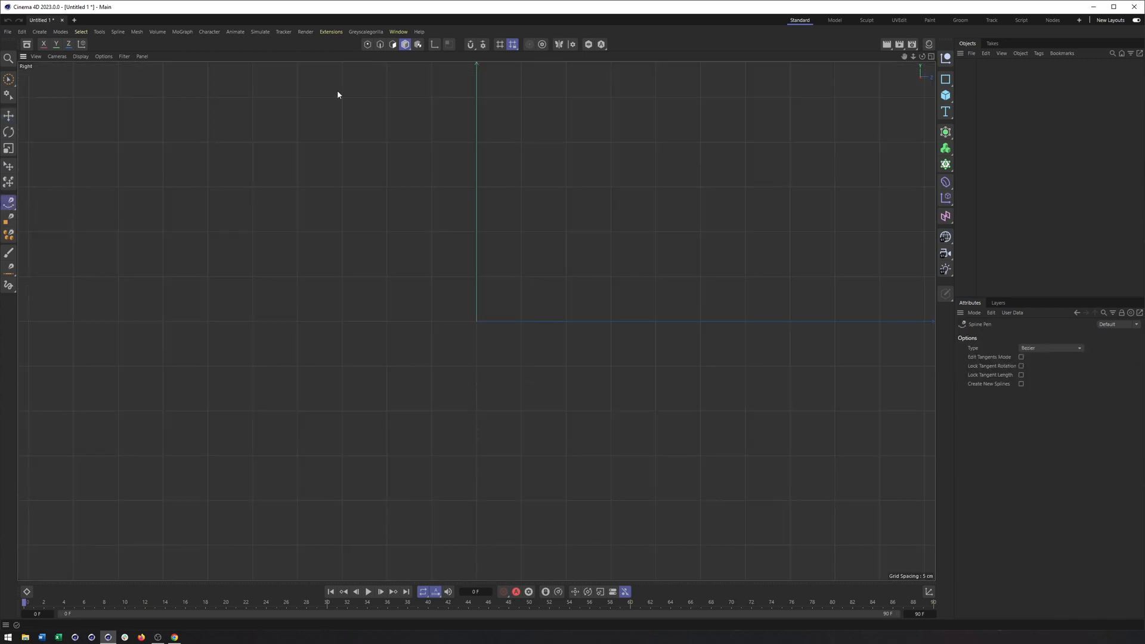
pyautogui.moveTo(472, 45)
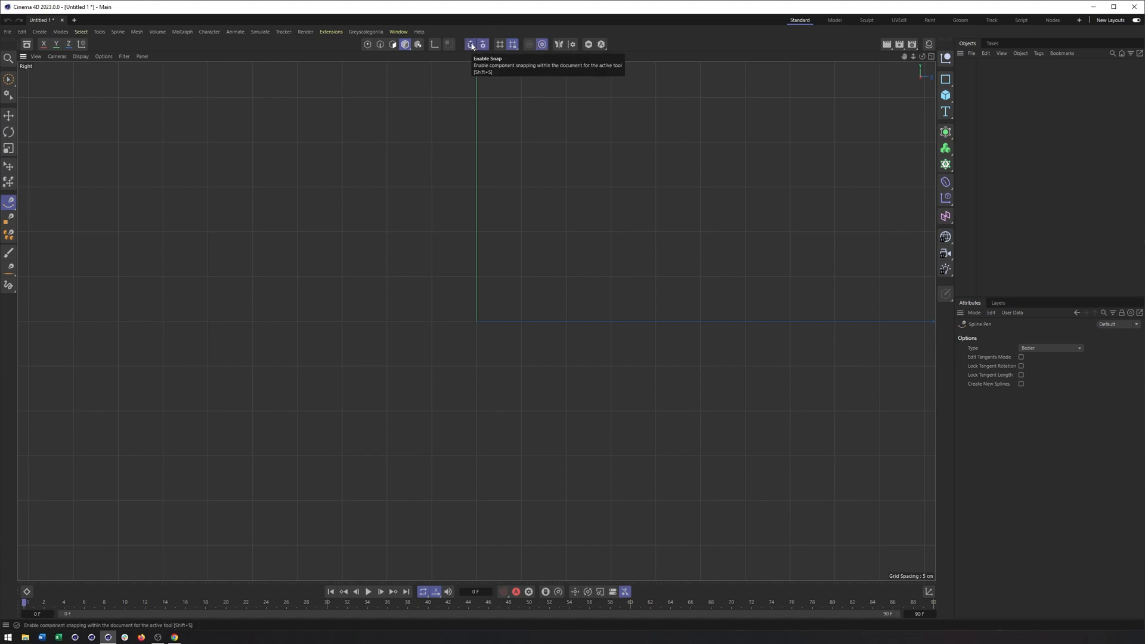
pyautogui.click(482, 45)
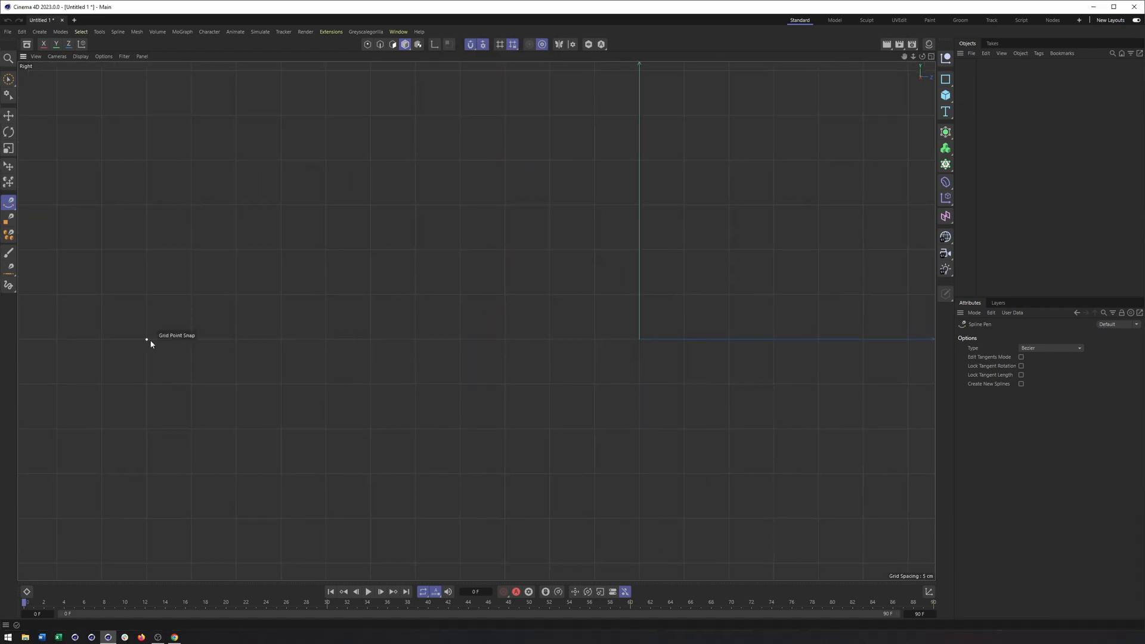
pyautogui.click(247, 344)
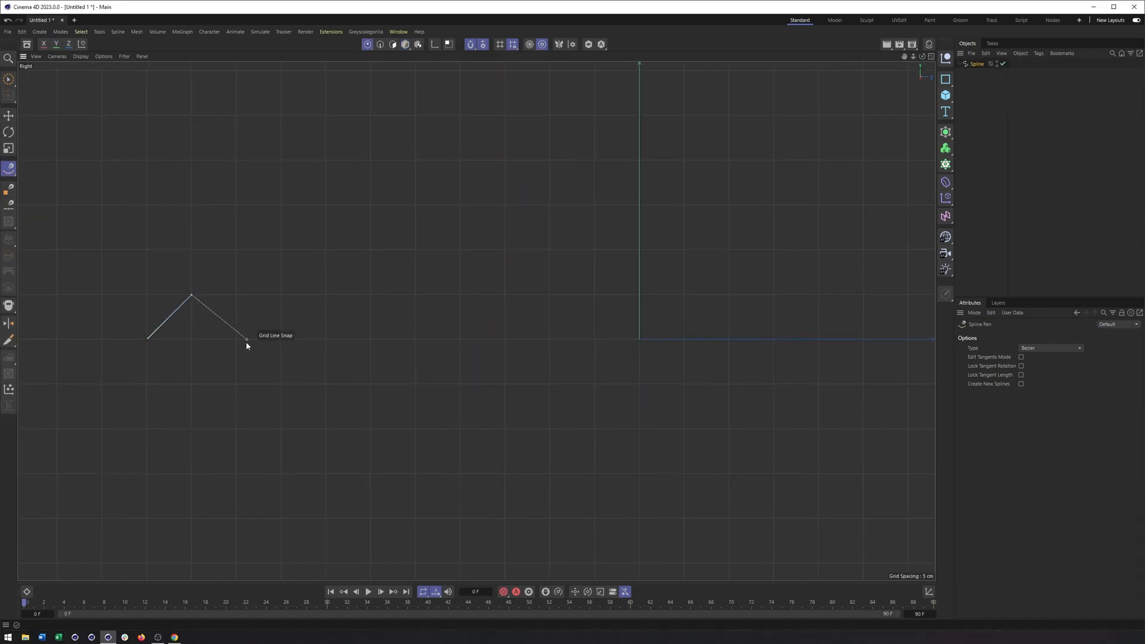
pyautogui.click(320, 337)
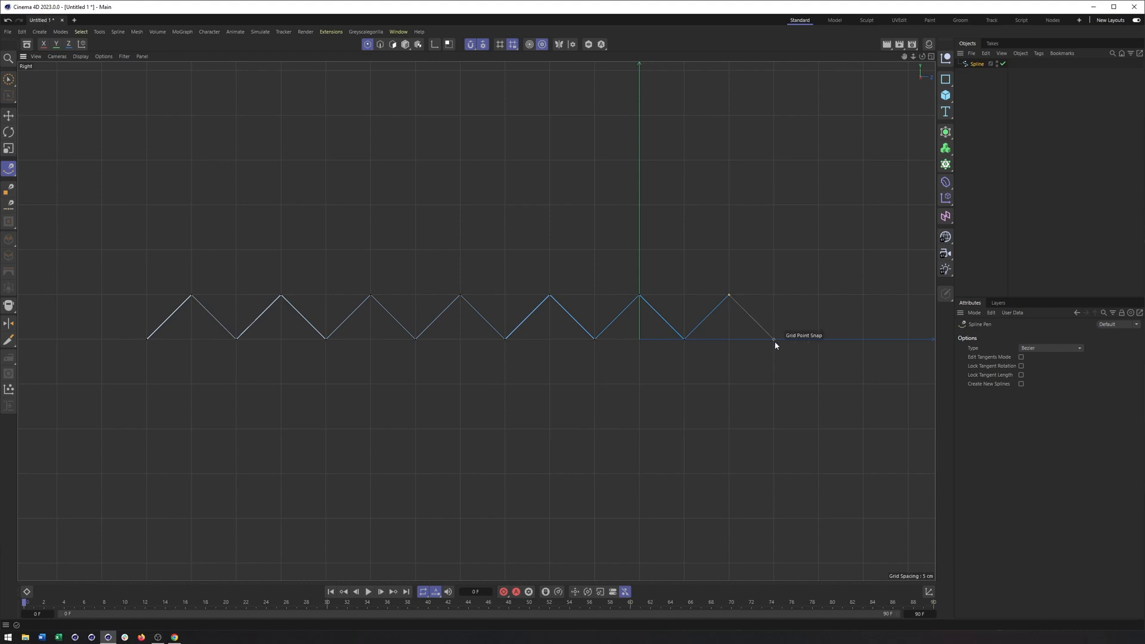
pyautogui.click(819, 296)
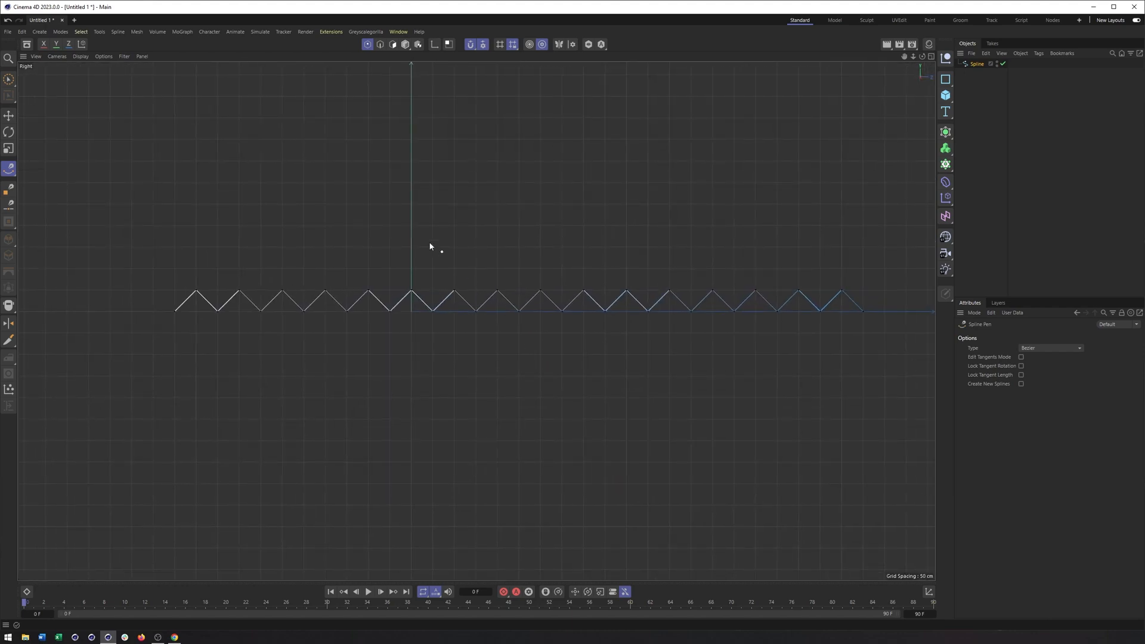
# Step: Duplicate the zigzag spline end to end and change the copy's point interpolation
pyautogui.click(9, 115)
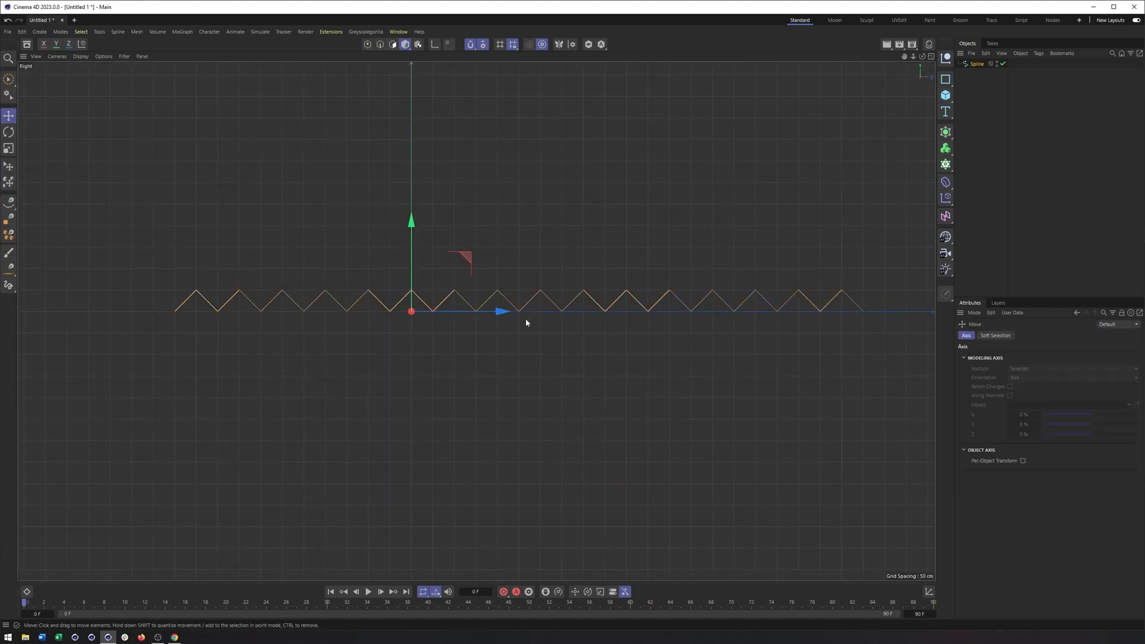
pyautogui.click(434, 45)
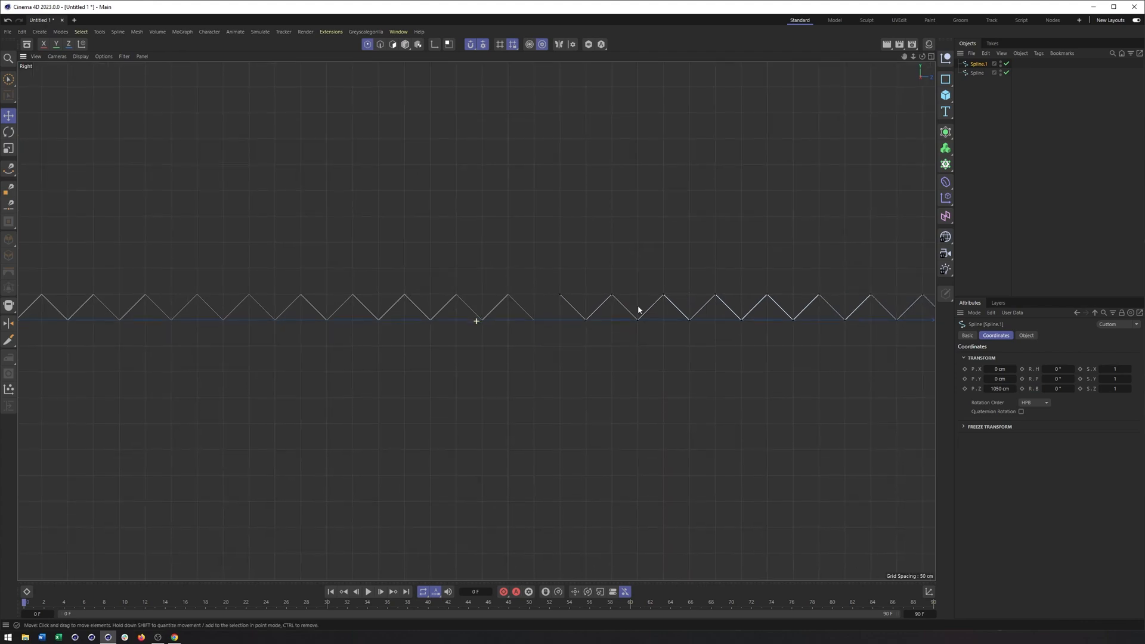
pyautogui.click(977, 72)
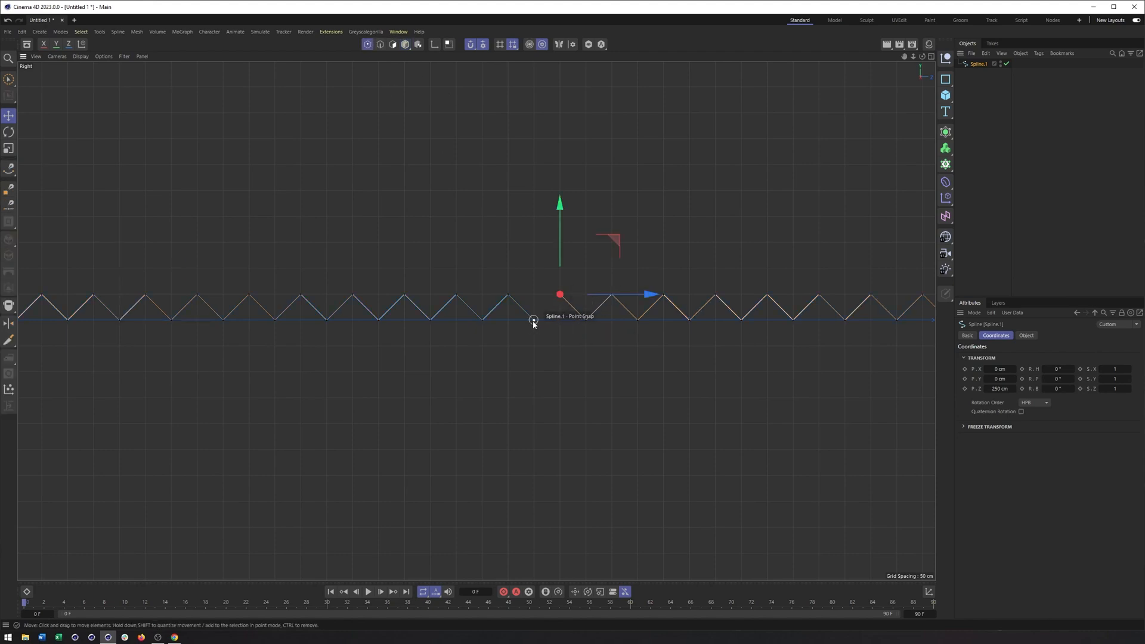
pyautogui.rightClick(534, 320)
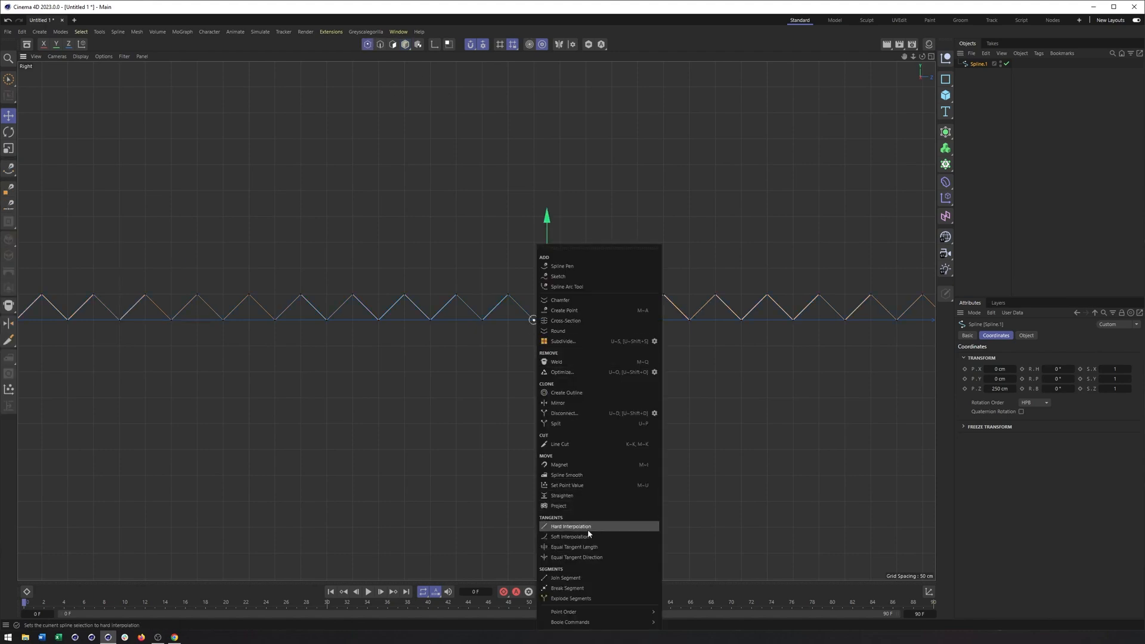
pyautogui.click(570, 527)
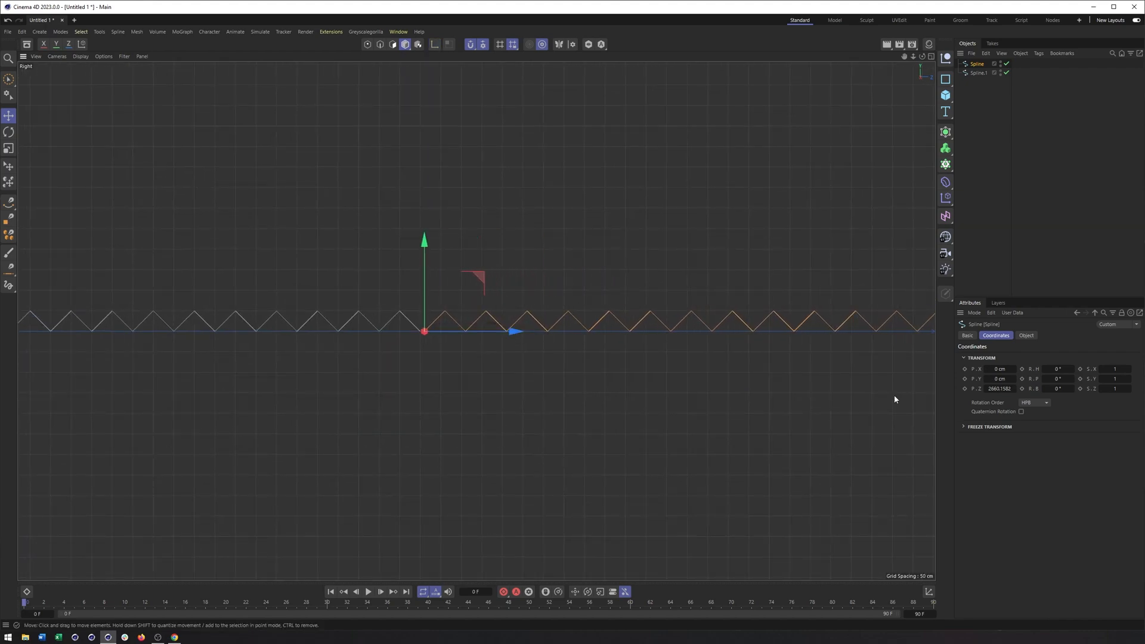
# Step: Set the copy's P.Z position, then connect both zigzag splines into one Spline object
pyautogui.tripleClick(999, 388)
pyautogui.write('2650')
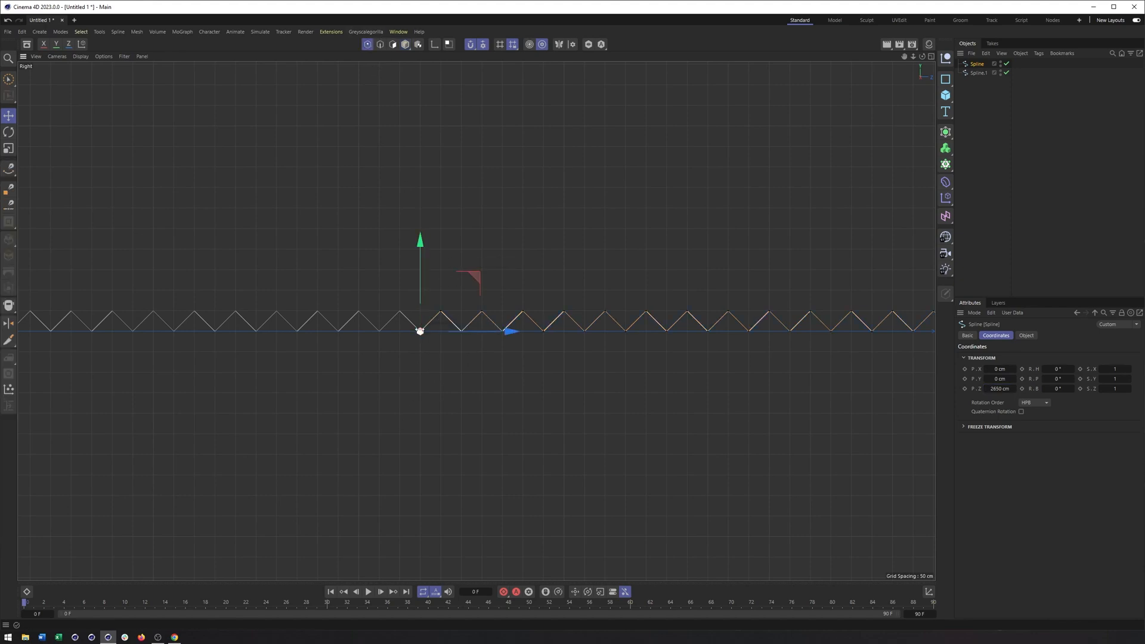
pyautogui.click(513, 45)
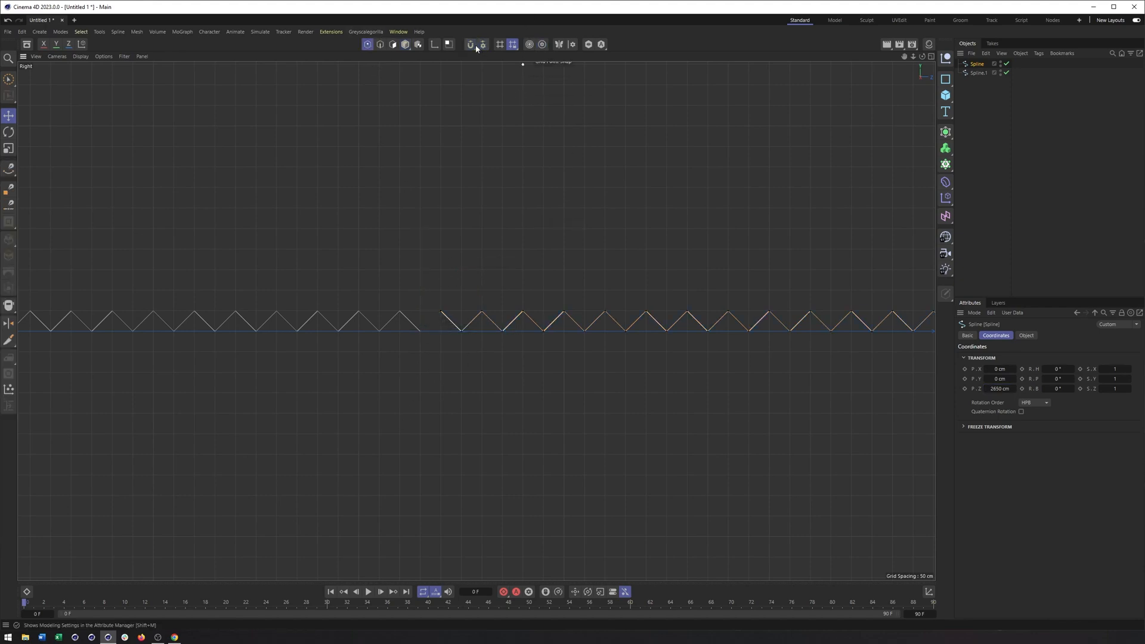
pyautogui.rightClick(977, 64)
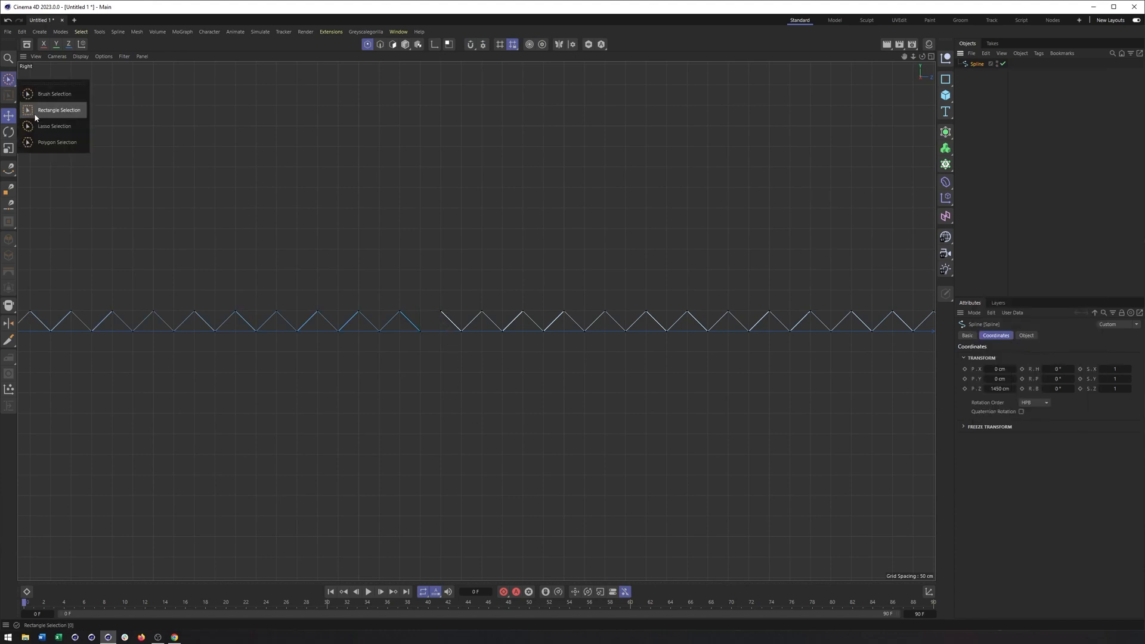
# Step: Select all spline points with Rectangle Selection, soften their interpolation, and return to Model mode
pyautogui.rightClick(430, 322)
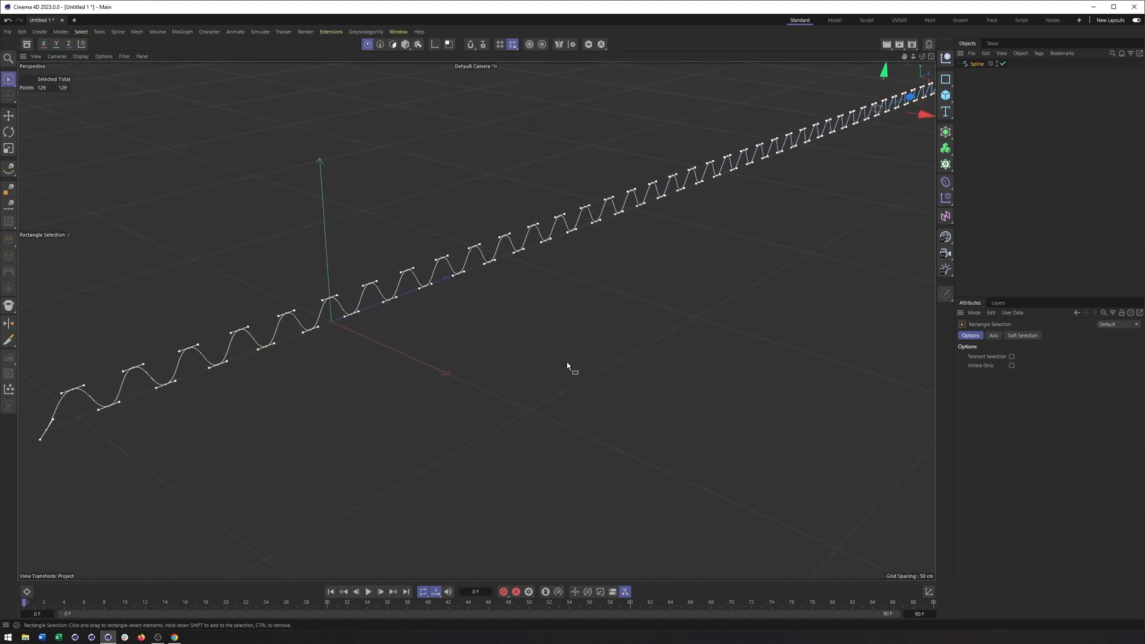
pyautogui.click(419, 44)
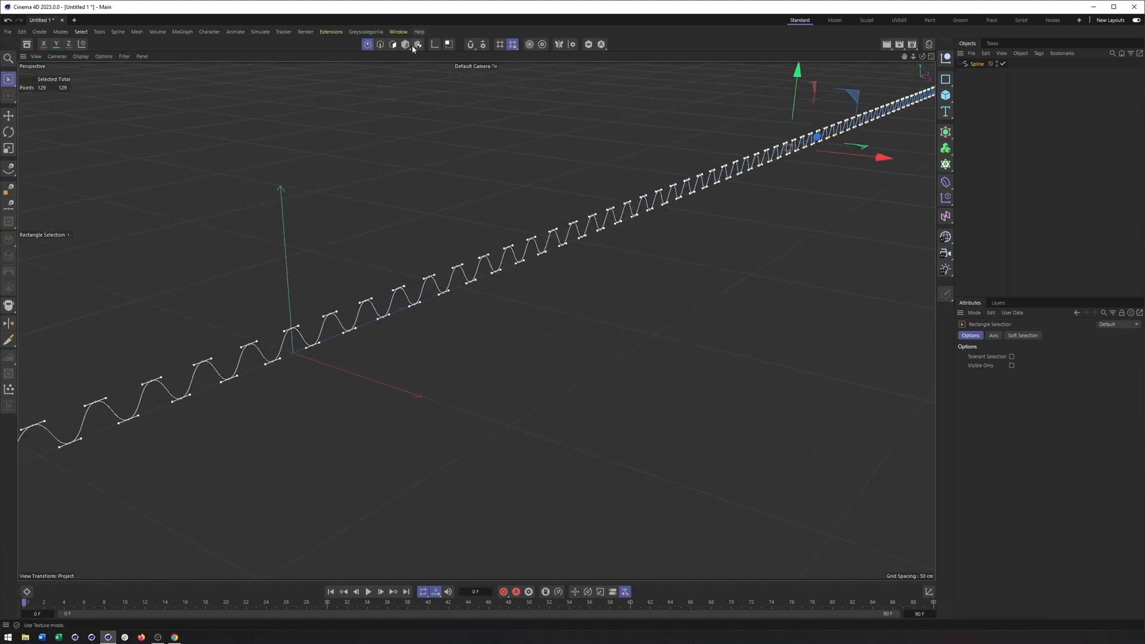
pyautogui.click(406, 45)
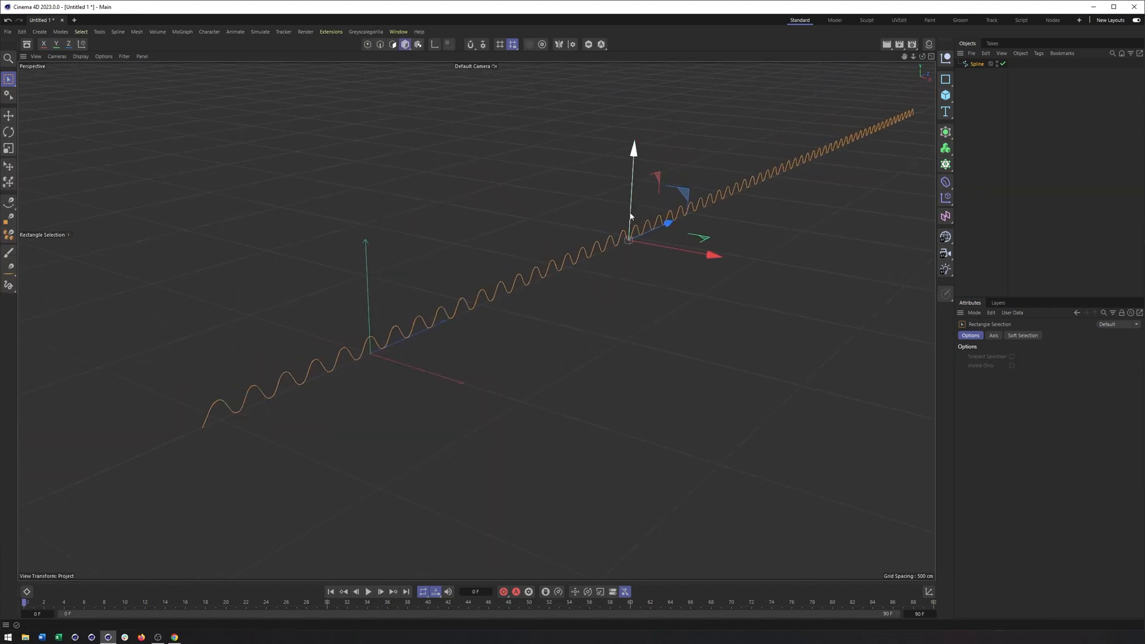
pyautogui.click(10, 149)
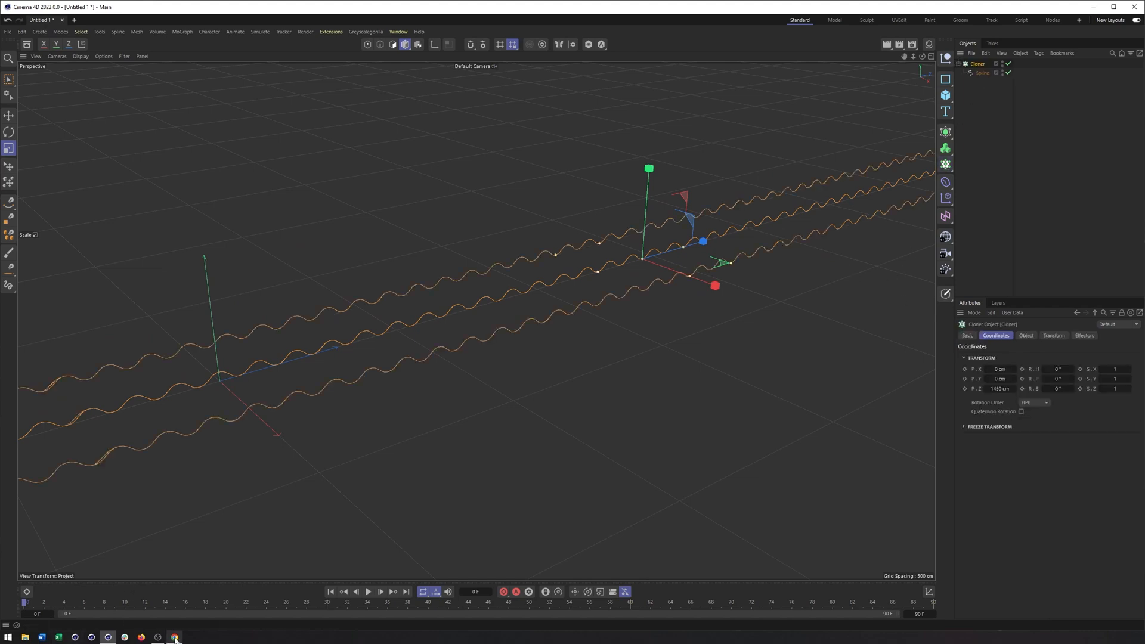
# Step: Set the Cloner to Linear mode with 1000 clones and a small P.X offset
pyautogui.click(174, 637)
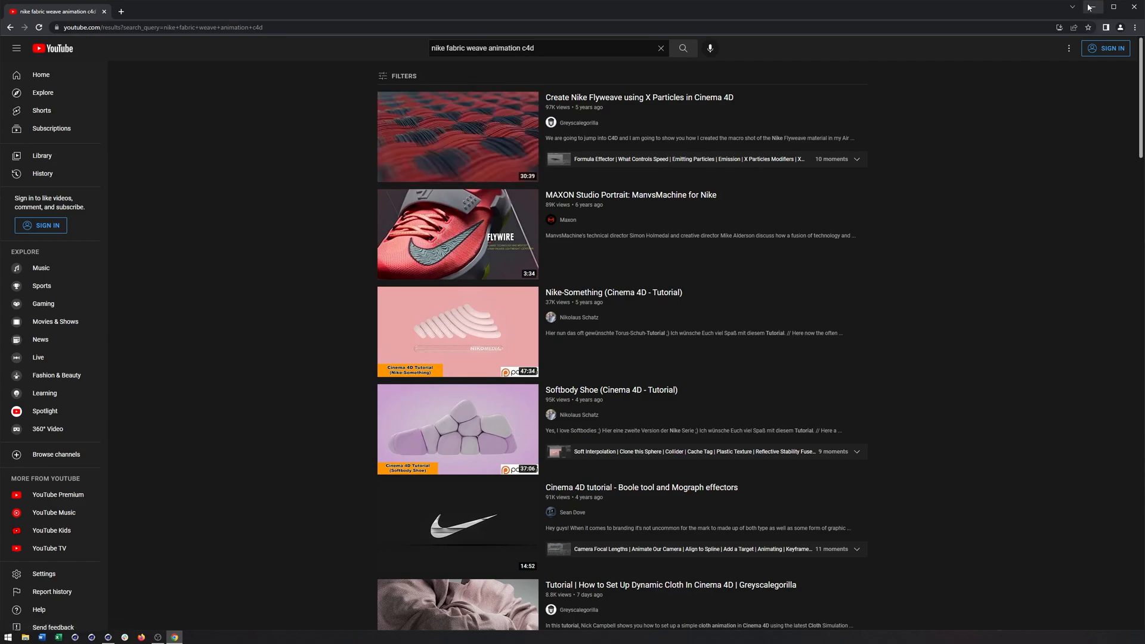
pyautogui.click(108, 637)
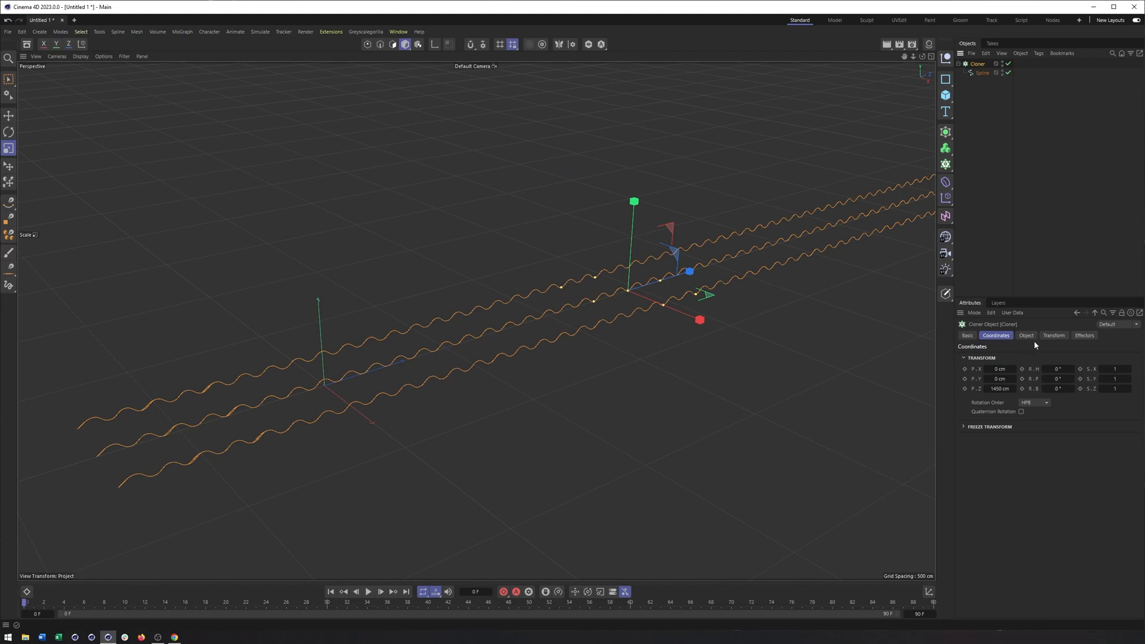
pyautogui.click(1025, 335)
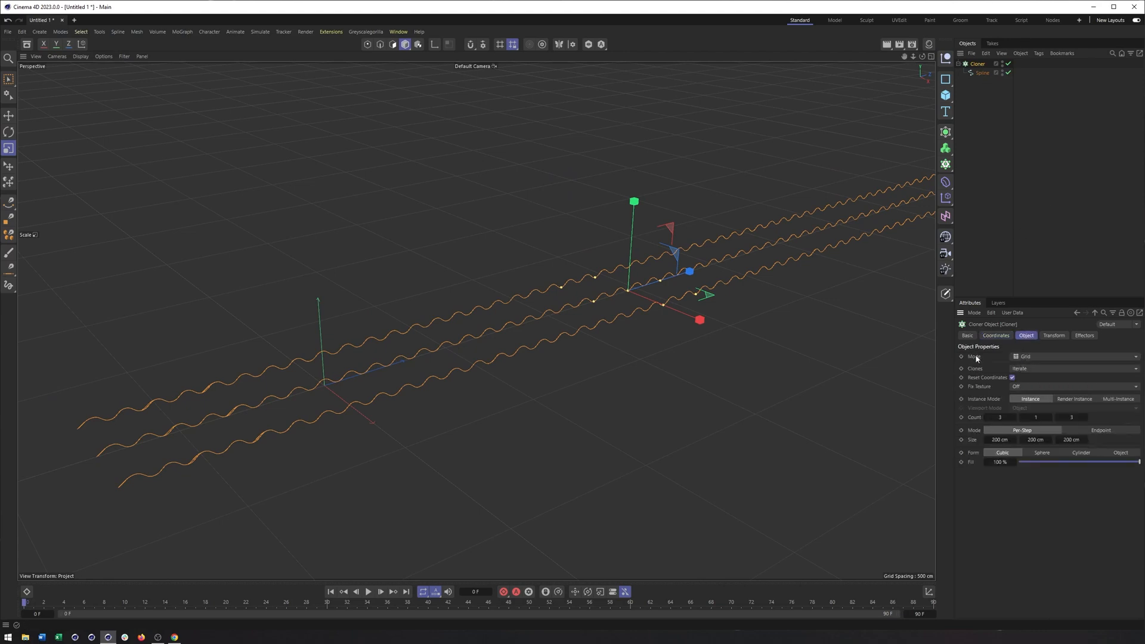
pyautogui.click(1074, 357)
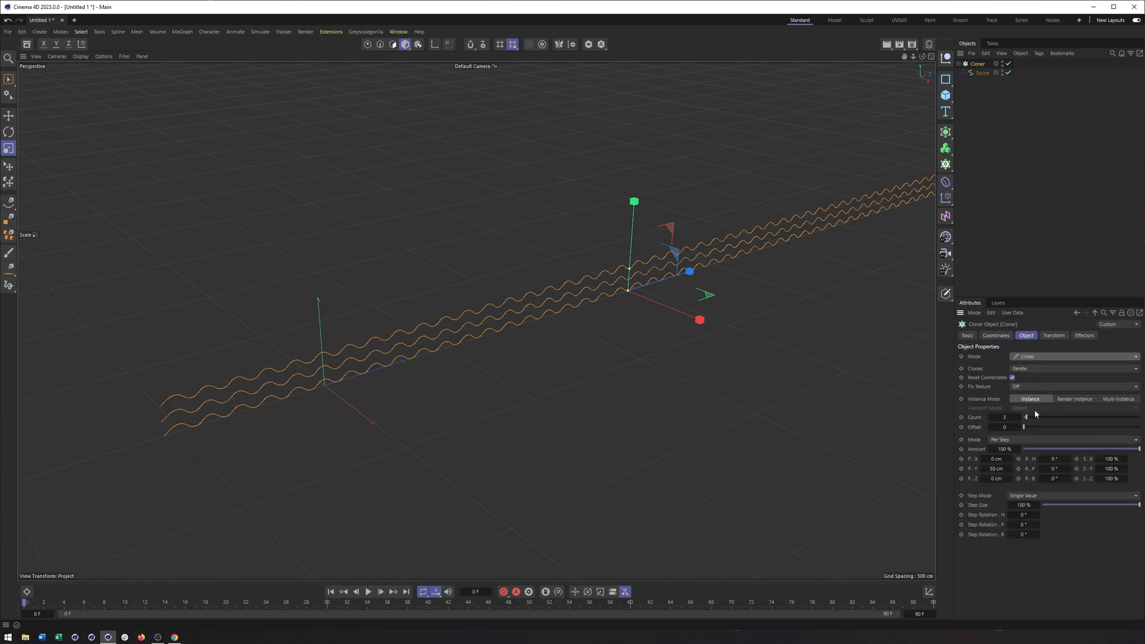
pyautogui.doubleClick(996, 469)
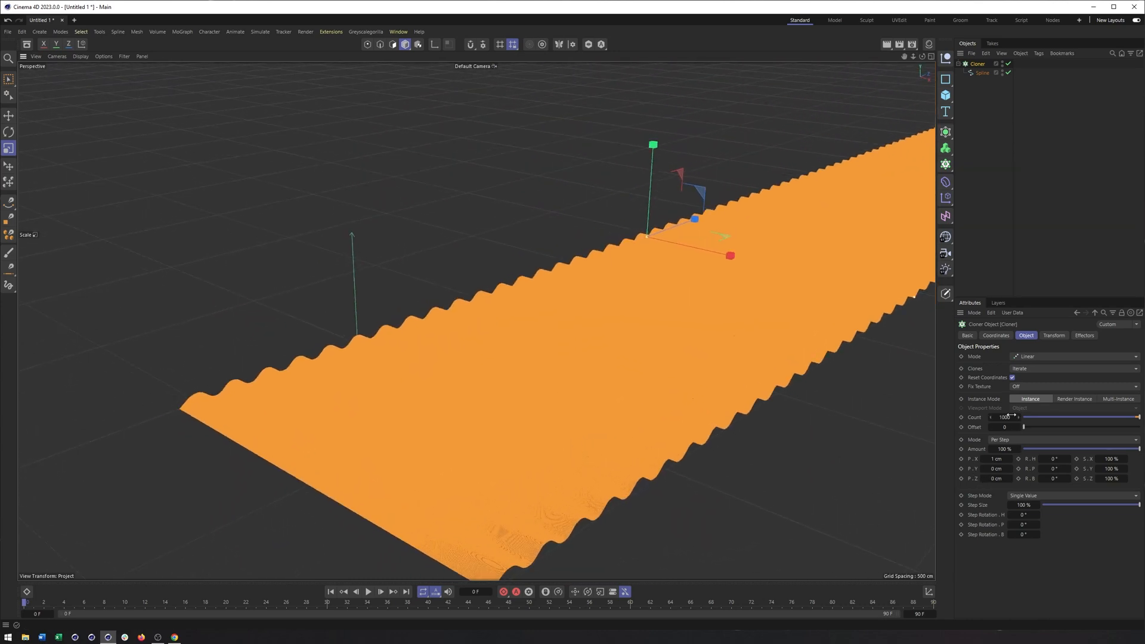
pyautogui.tripleClick(1006, 417)
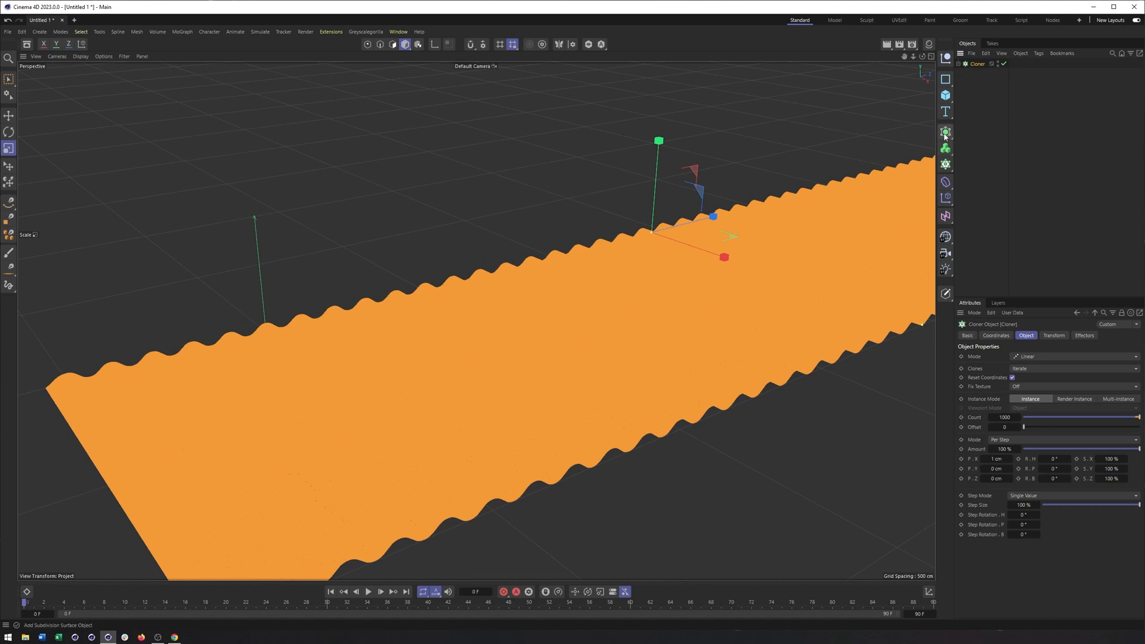
# Step: Place the Cloner under a Connect object and rename it Fabric_Base
pyautogui.click(945, 132)
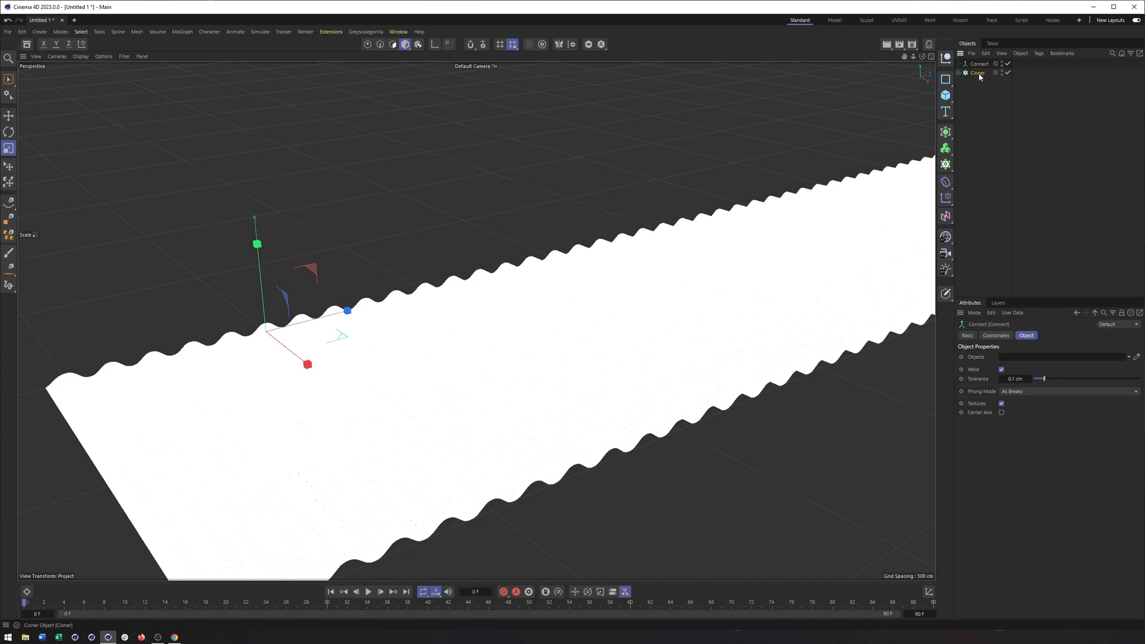
pyautogui.click(979, 64)
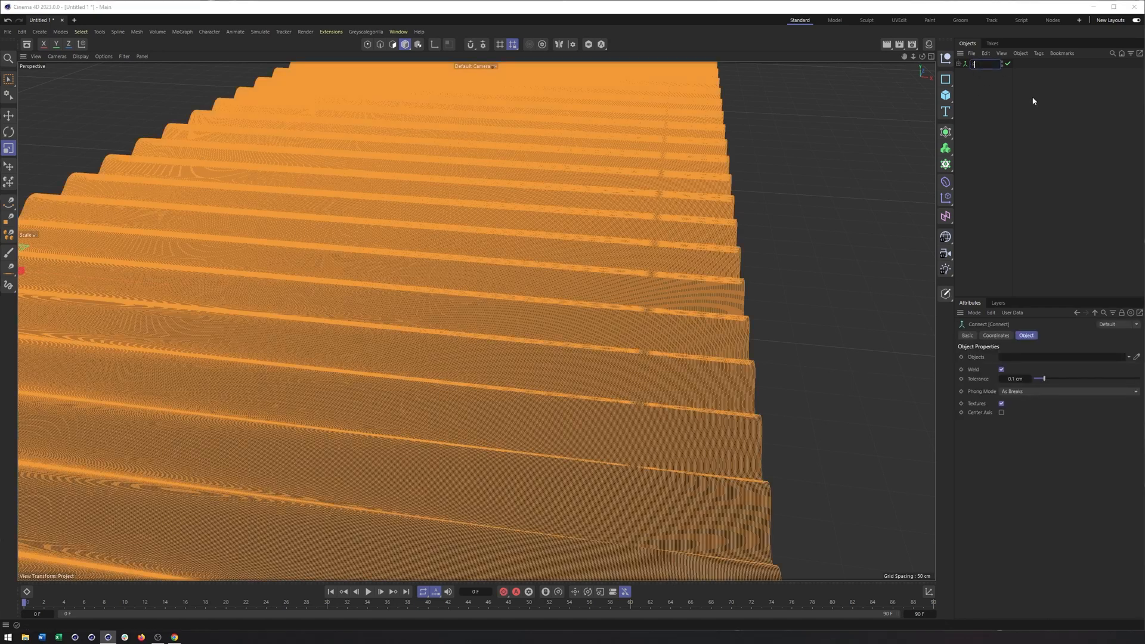
pyautogui.write('Fabric_8')
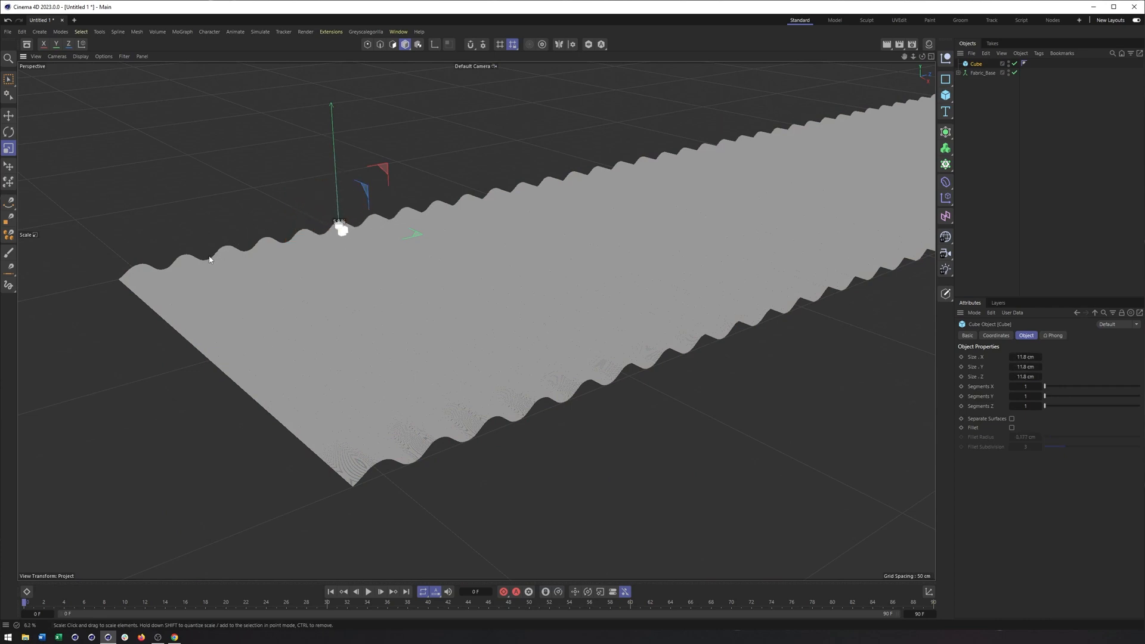
# Step: Move and scale the cube, then put it in a Cloner set to Object mode on Fabric_Base
pyautogui.click(9, 115)
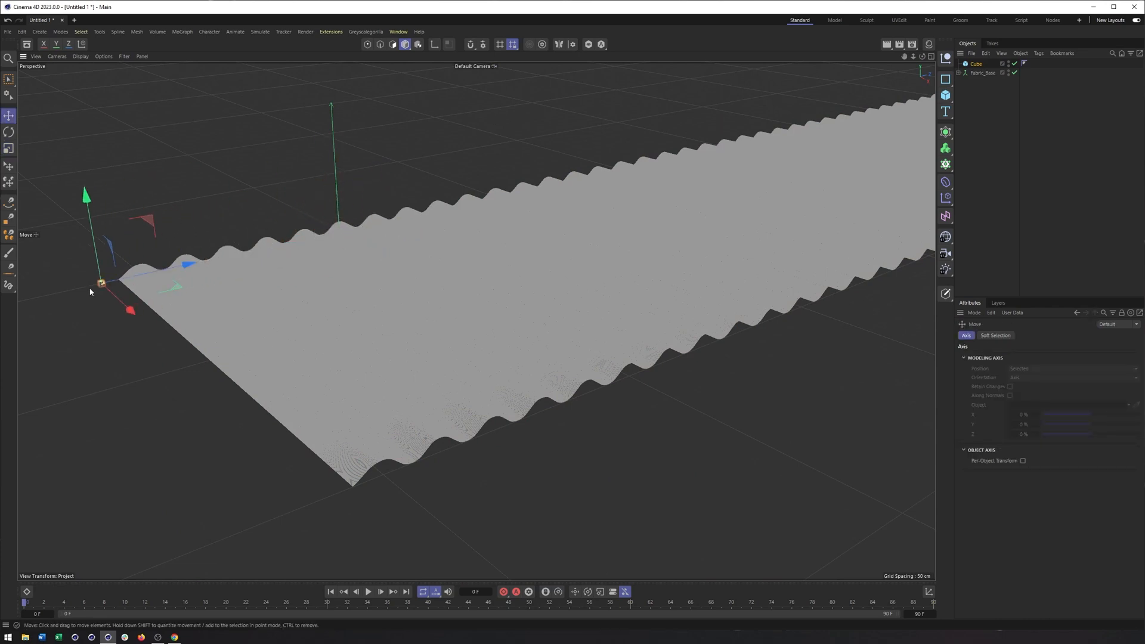
pyautogui.click(8, 149)
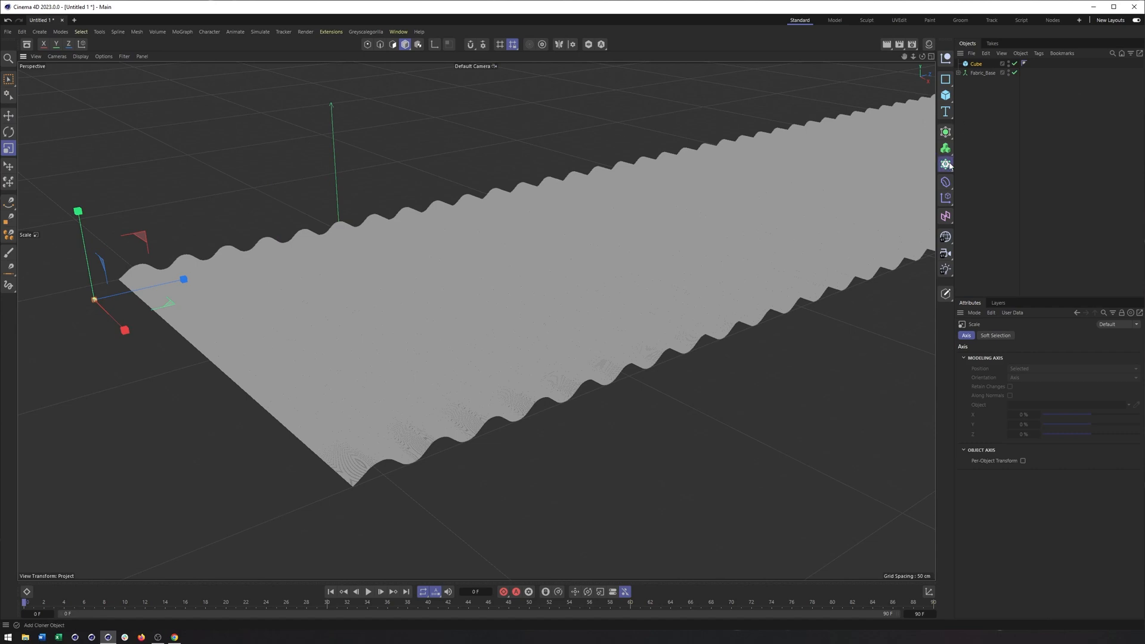
pyautogui.click(945, 164)
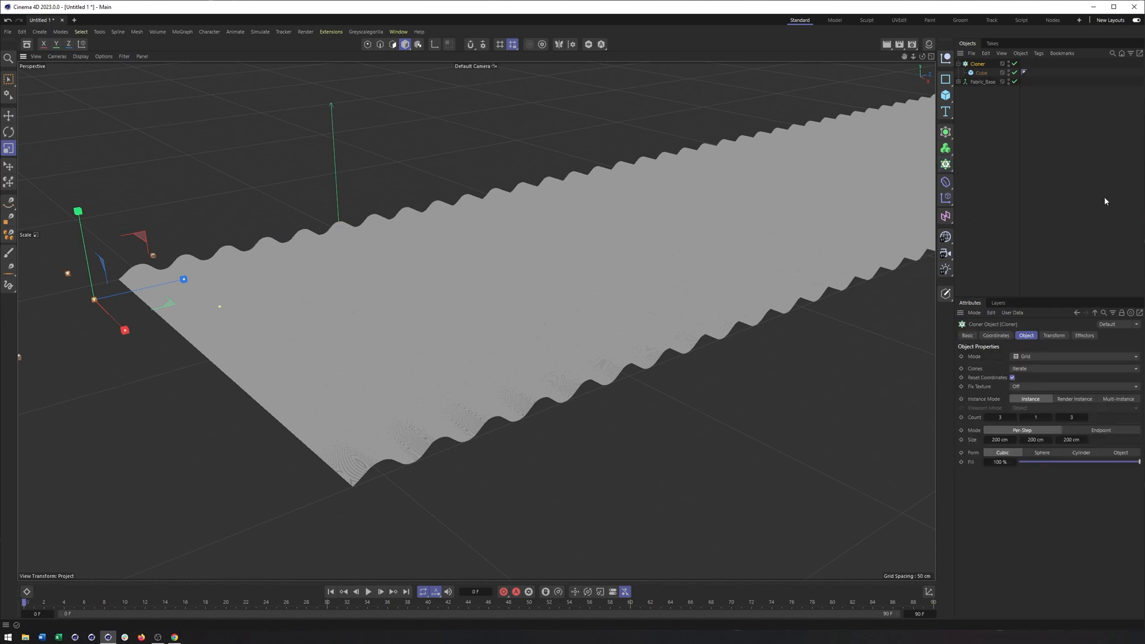
pyautogui.click(1074, 357)
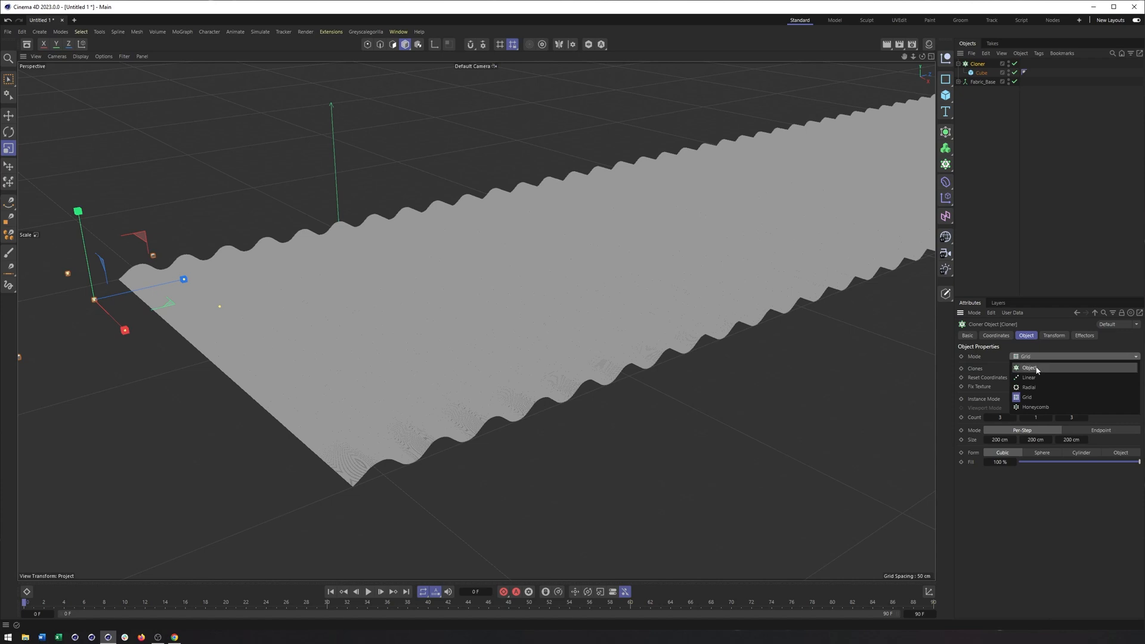
pyautogui.click(1031, 367)
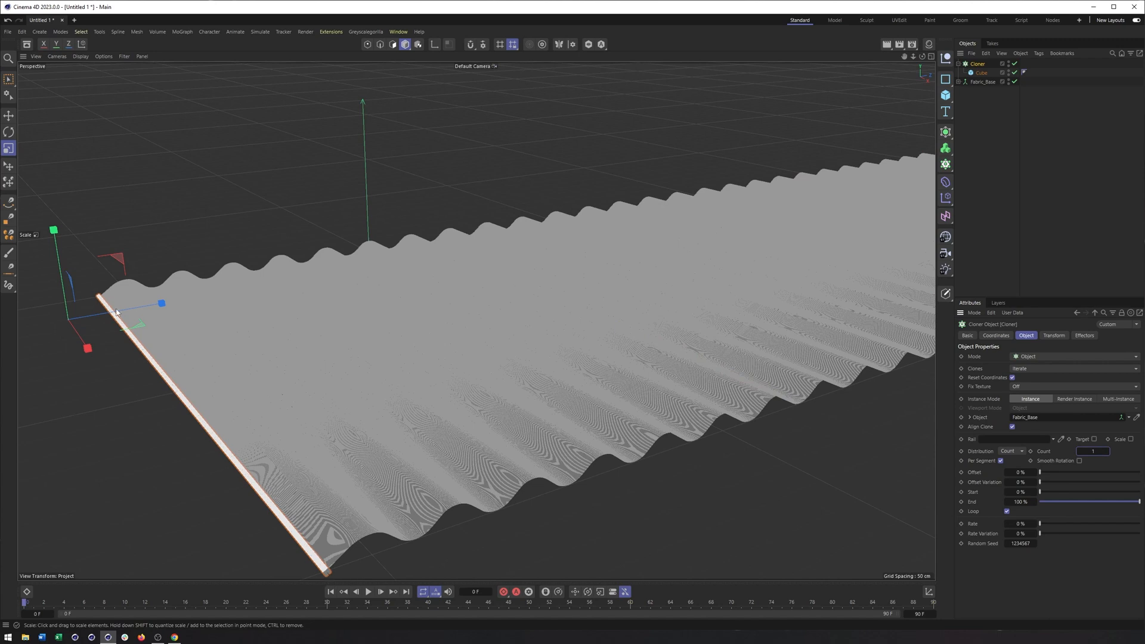
pyautogui.moveTo(607, 378)
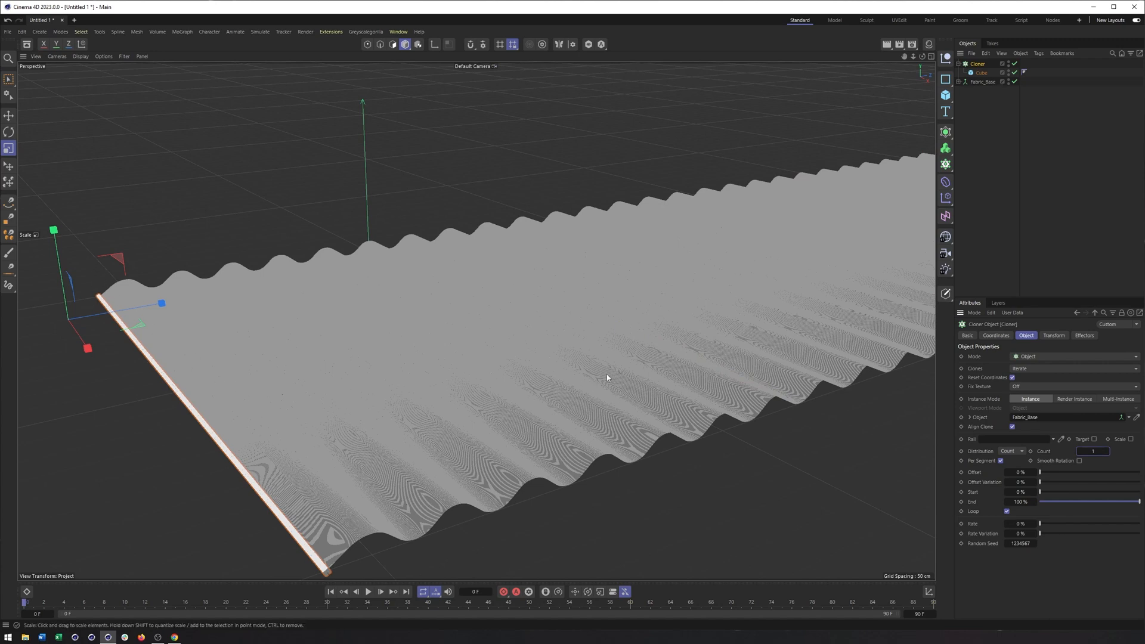
pyautogui.moveTo(585, 374)
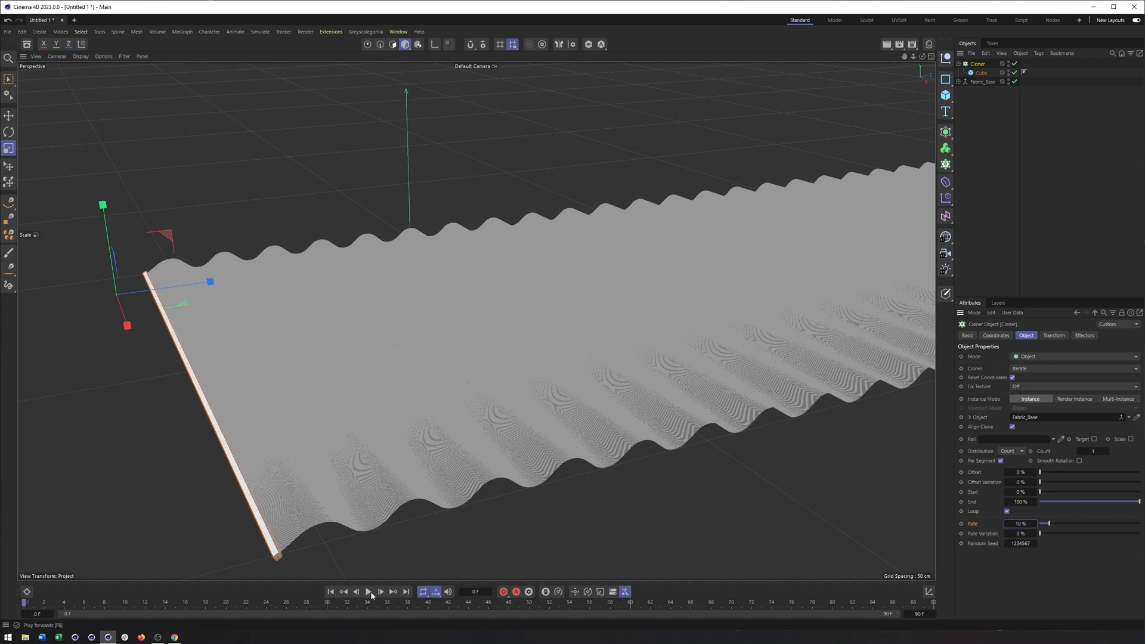
# Step: Preview the slowly crawling cube animation, then hide Cubes_For_Tracer from the viewport
pyautogui.click(368, 592)
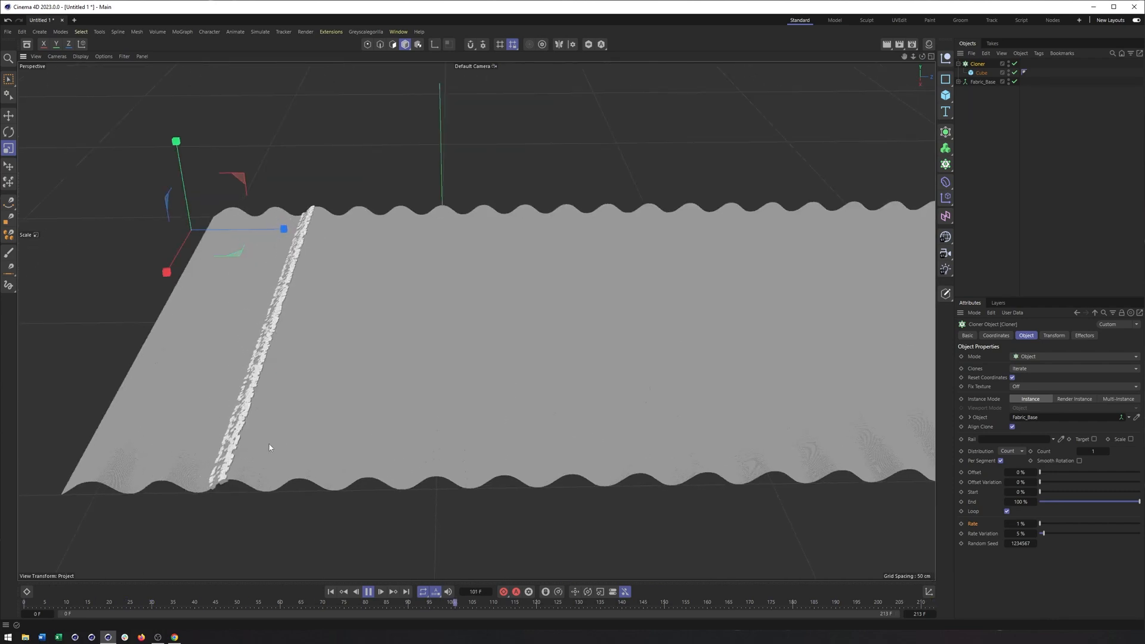
pyautogui.click(380, 591)
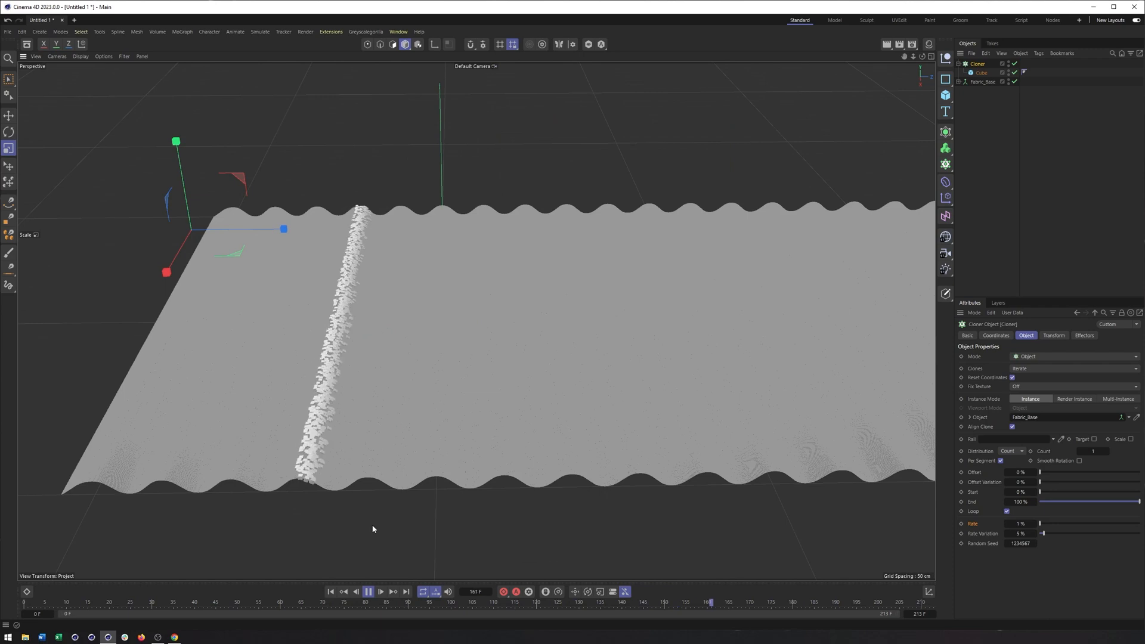
pyautogui.click(367, 592)
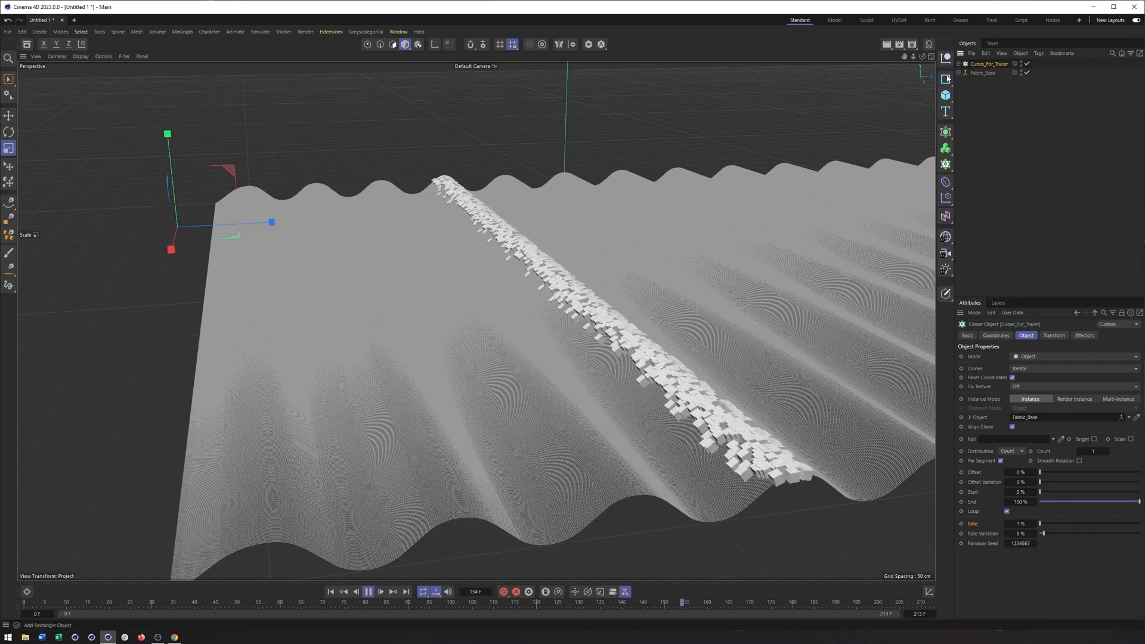
pyautogui.click(369, 592)
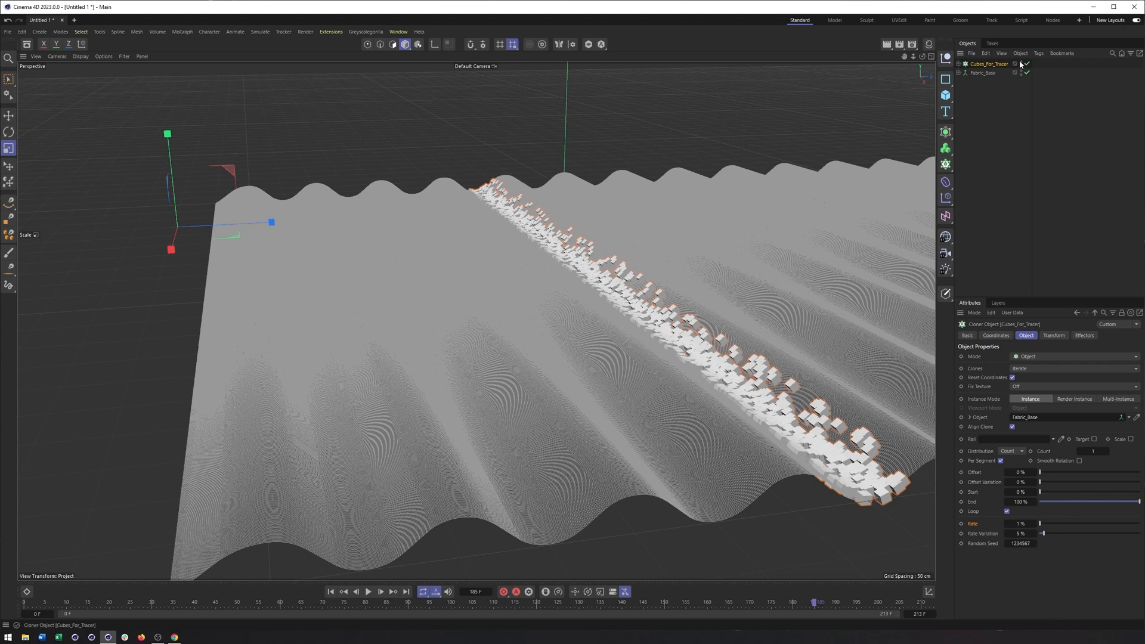
pyautogui.click(1015, 64)
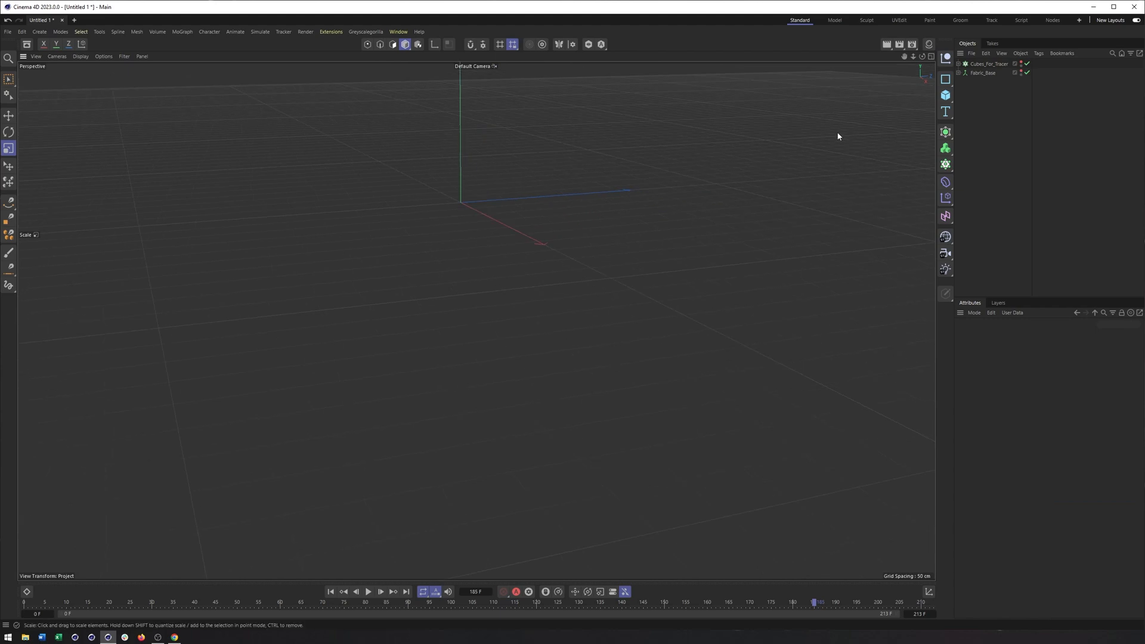
pyautogui.moveTo(945, 79)
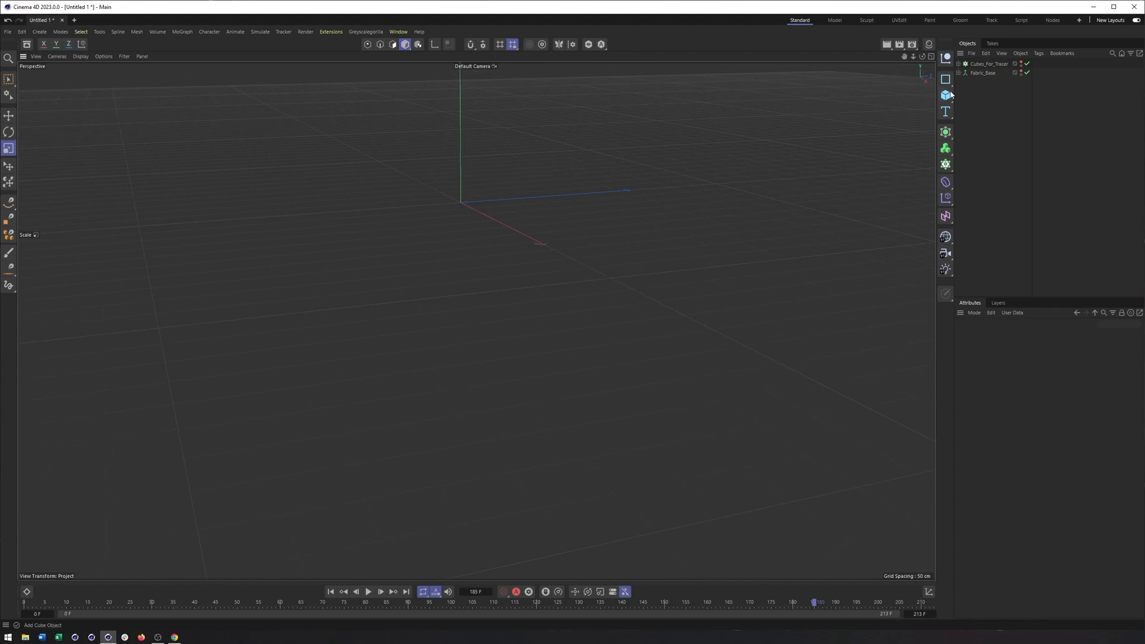
pyautogui.moveTo(945, 133)
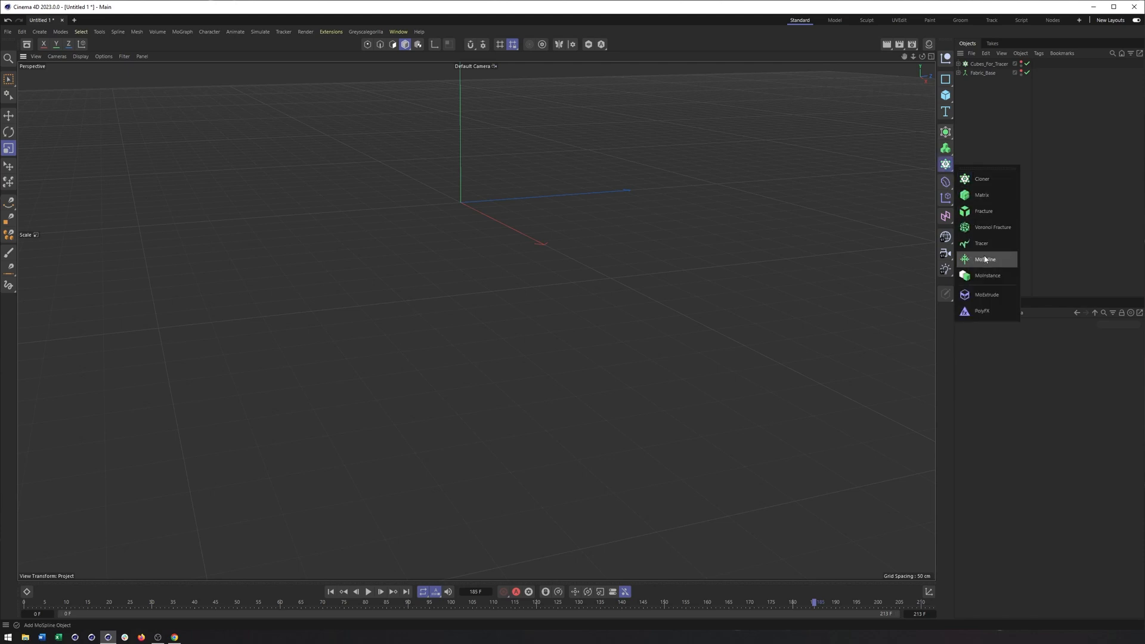
# Step: Add a Tracer linked to Cubes_For_Tracer with Trace Vertices turned off
pyautogui.click(981, 243)
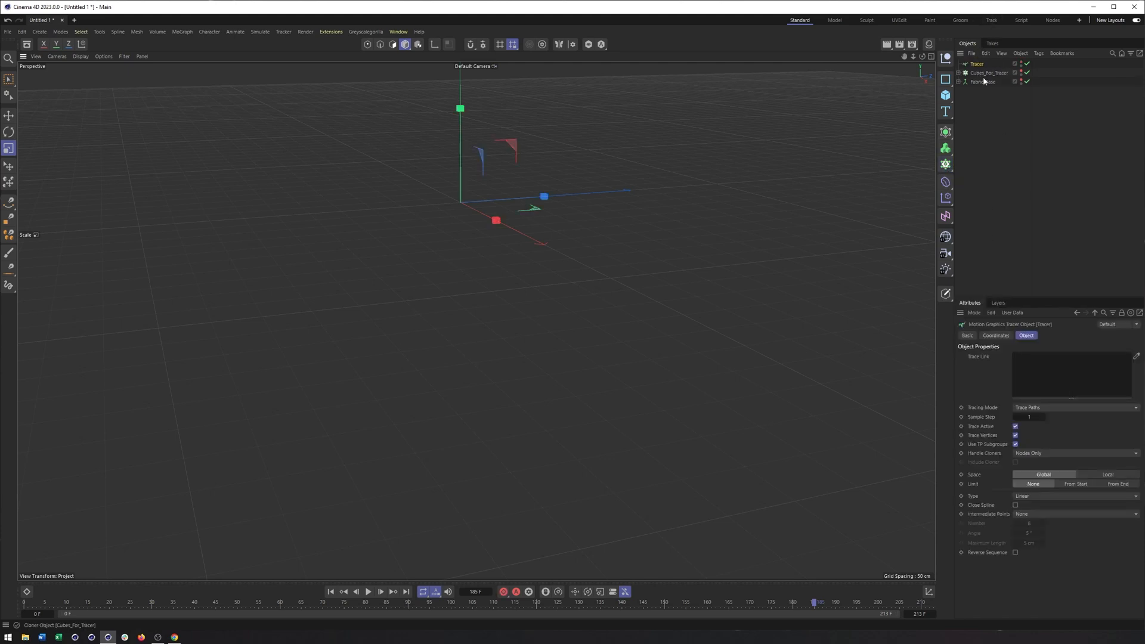
pyautogui.click(990, 72)
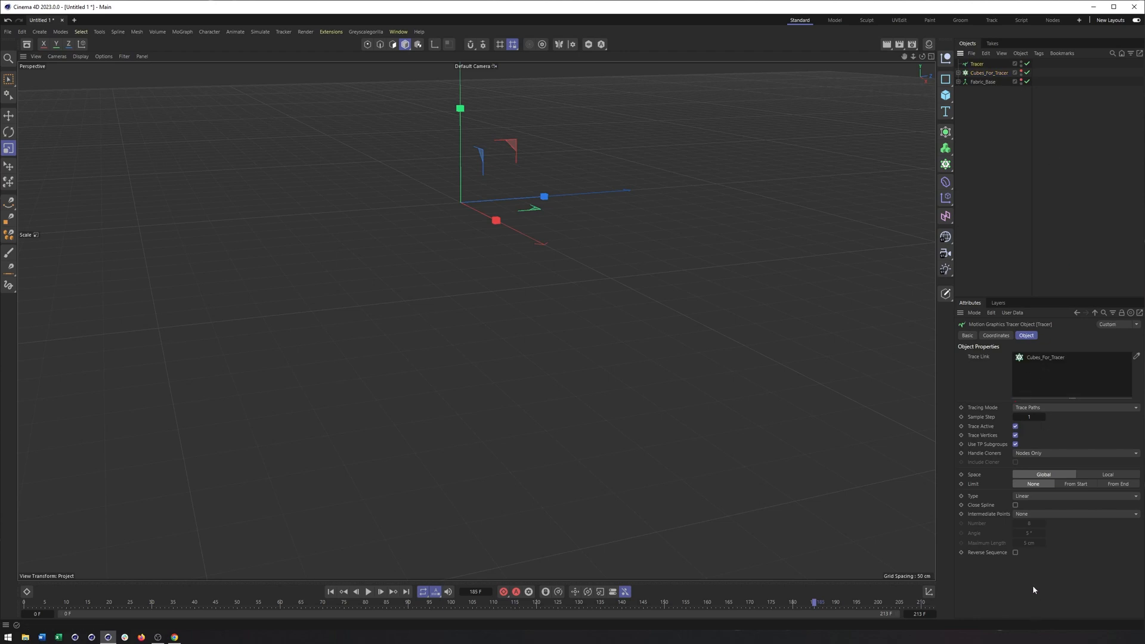
pyautogui.moveTo(992, 438)
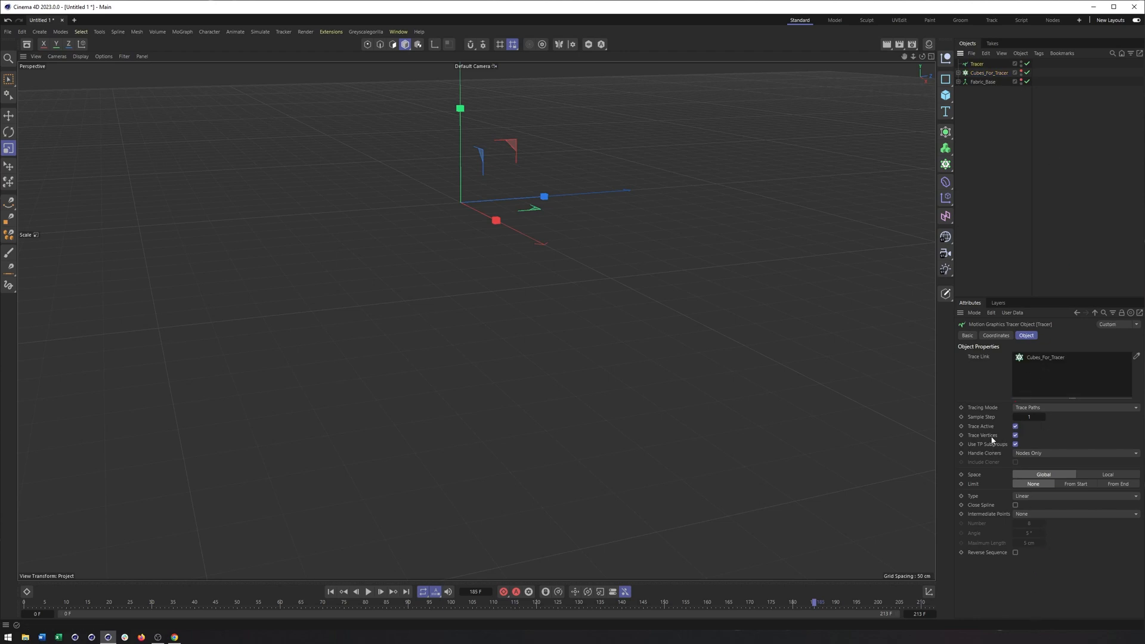
pyautogui.click(1014, 436)
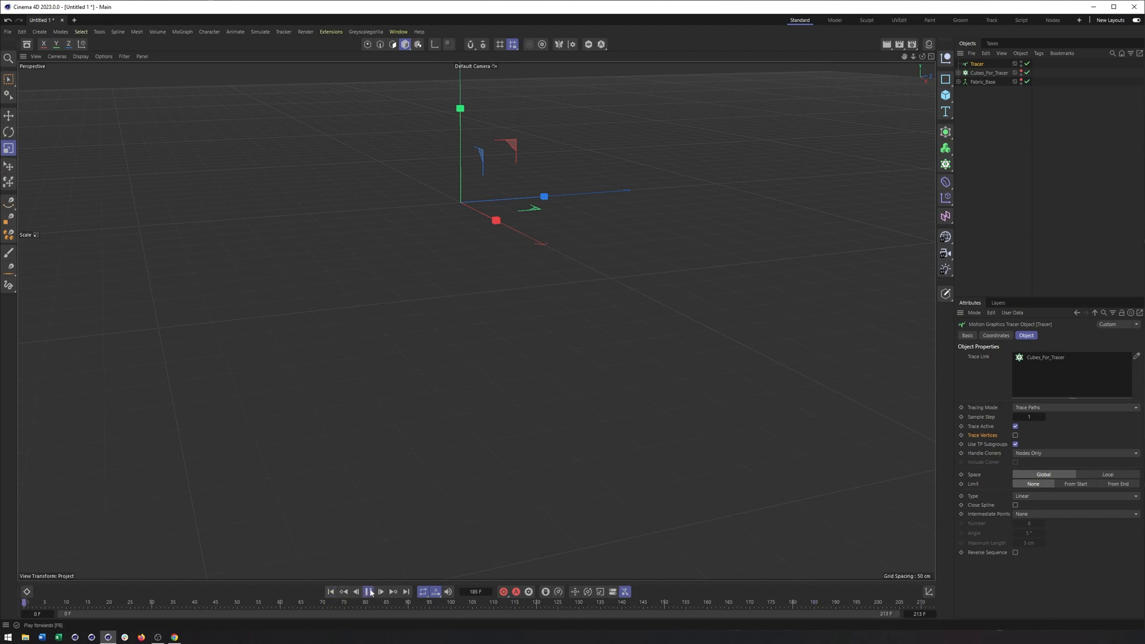
# Step: Rewind and replay the timeline so the Tracer grows dense orange fabric strands, then stop
pyautogui.click(369, 592)
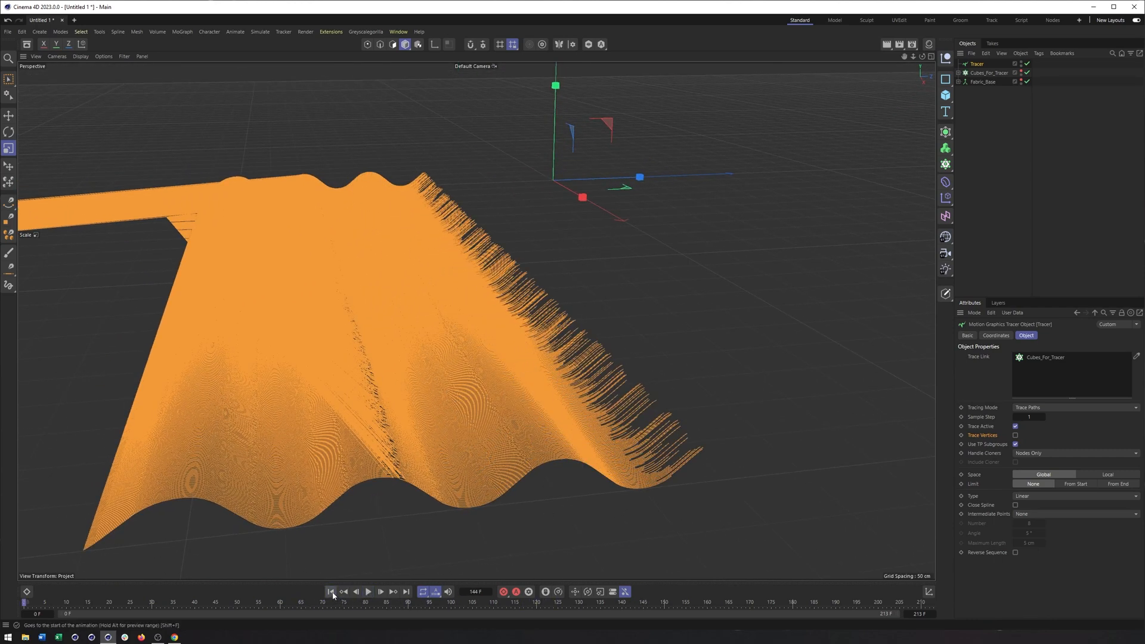
pyautogui.click(369, 592)
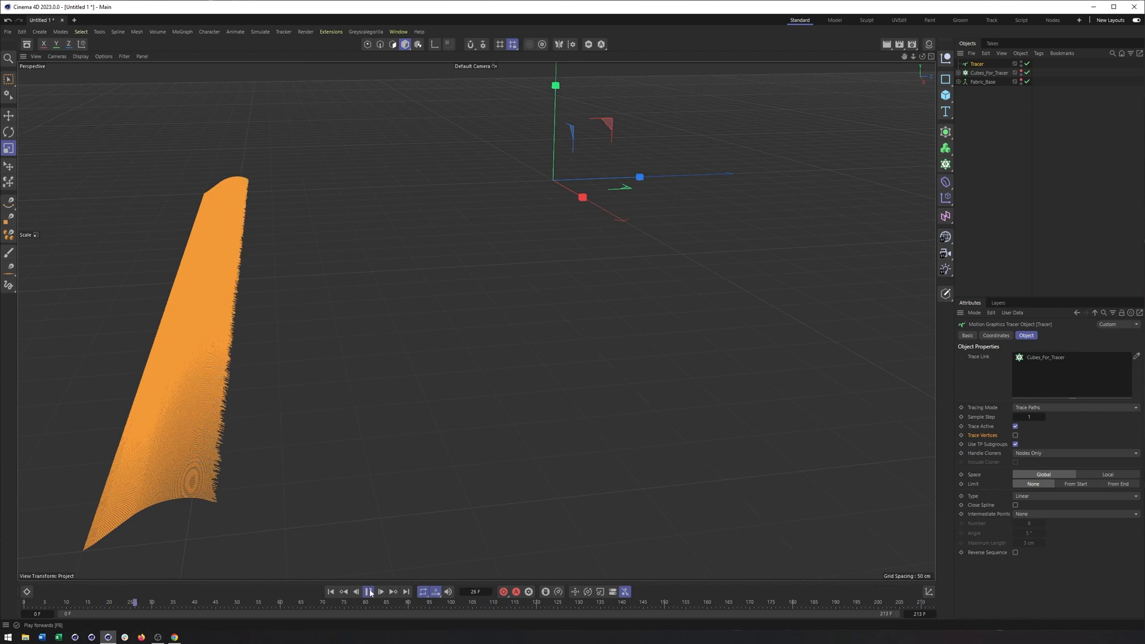
pyautogui.click(369, 592)
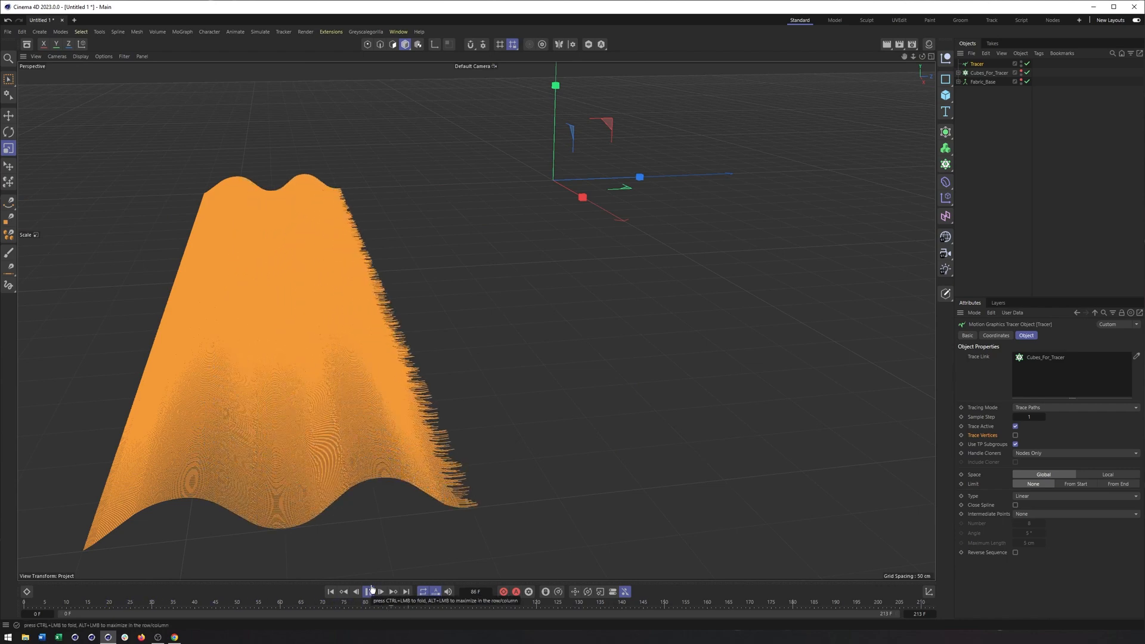
pyautogui.click(368, 592)
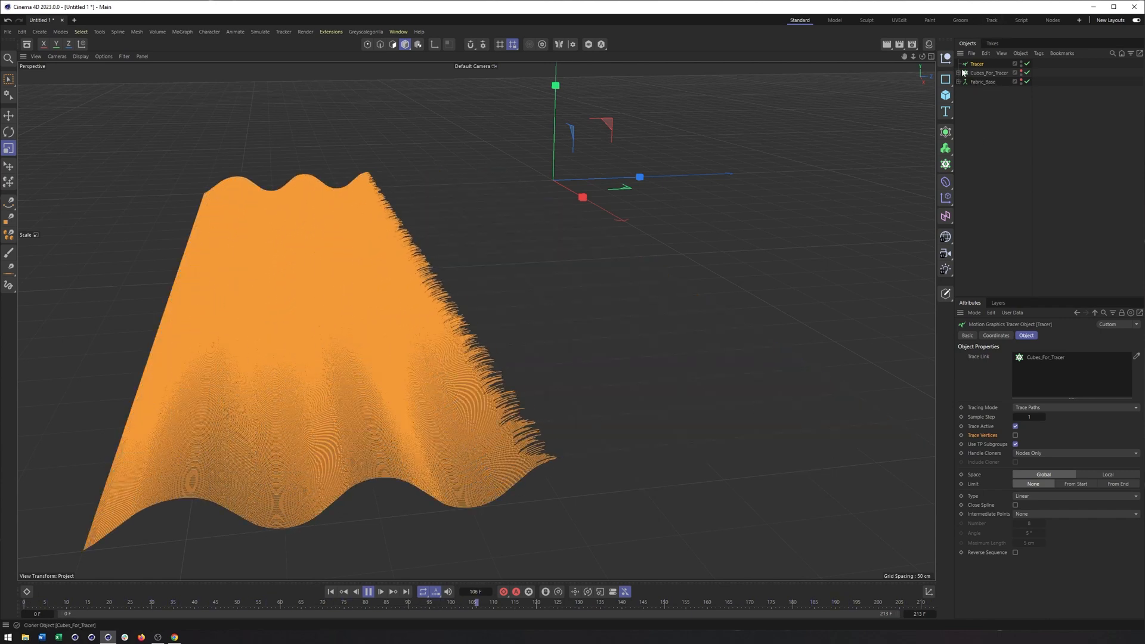
pyautogui.click(368, 592)
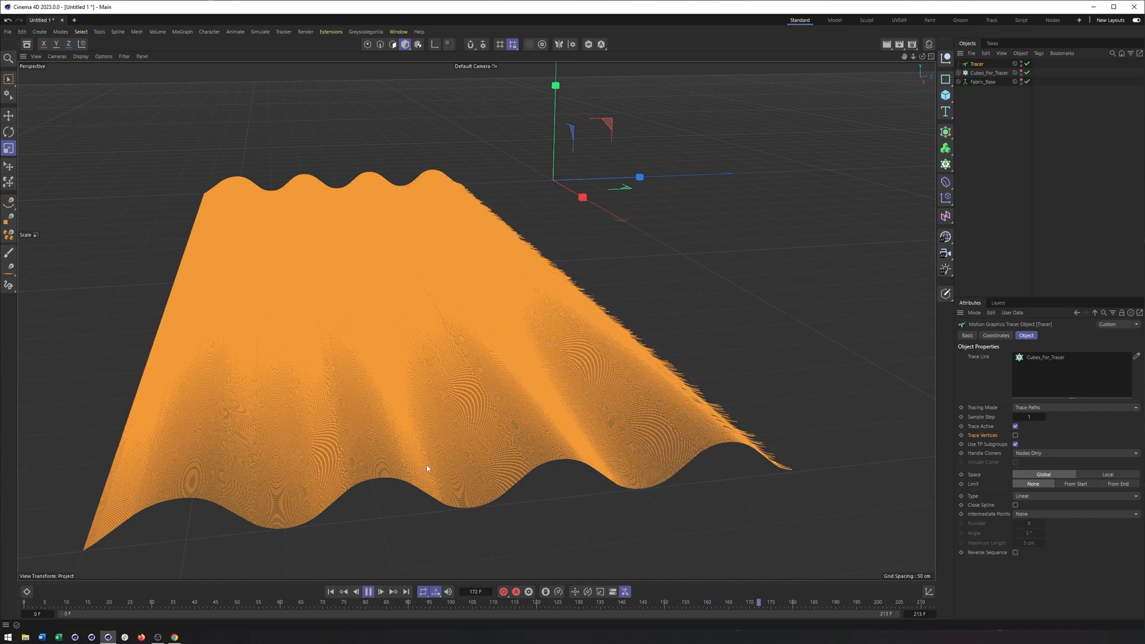
pyautogui.click(329, 592)
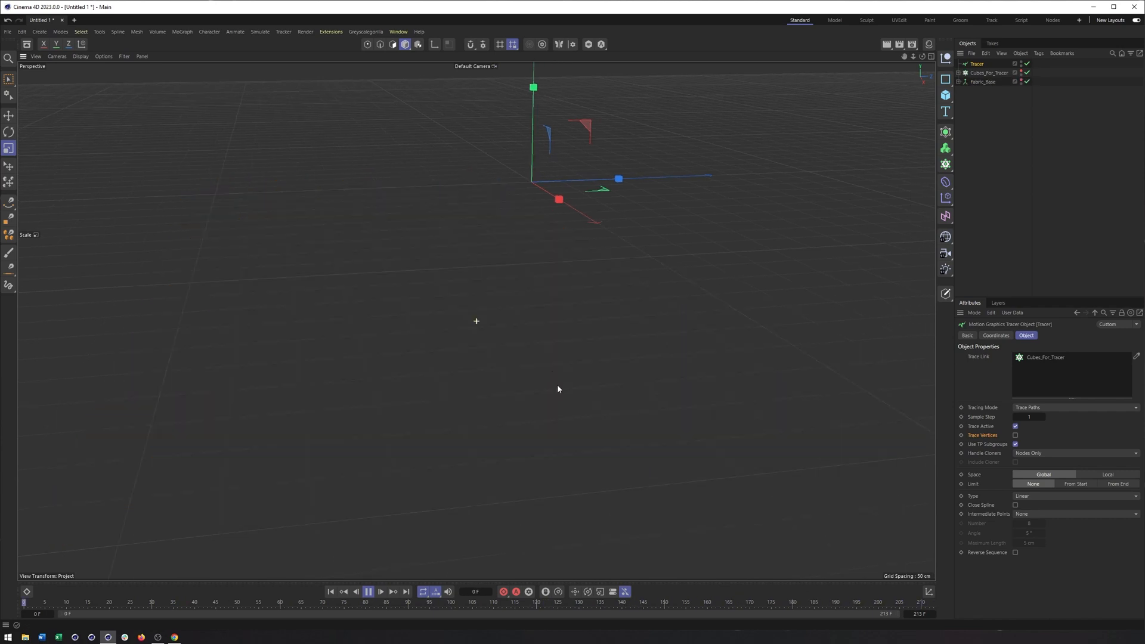
pyautogui.click(368, 592)
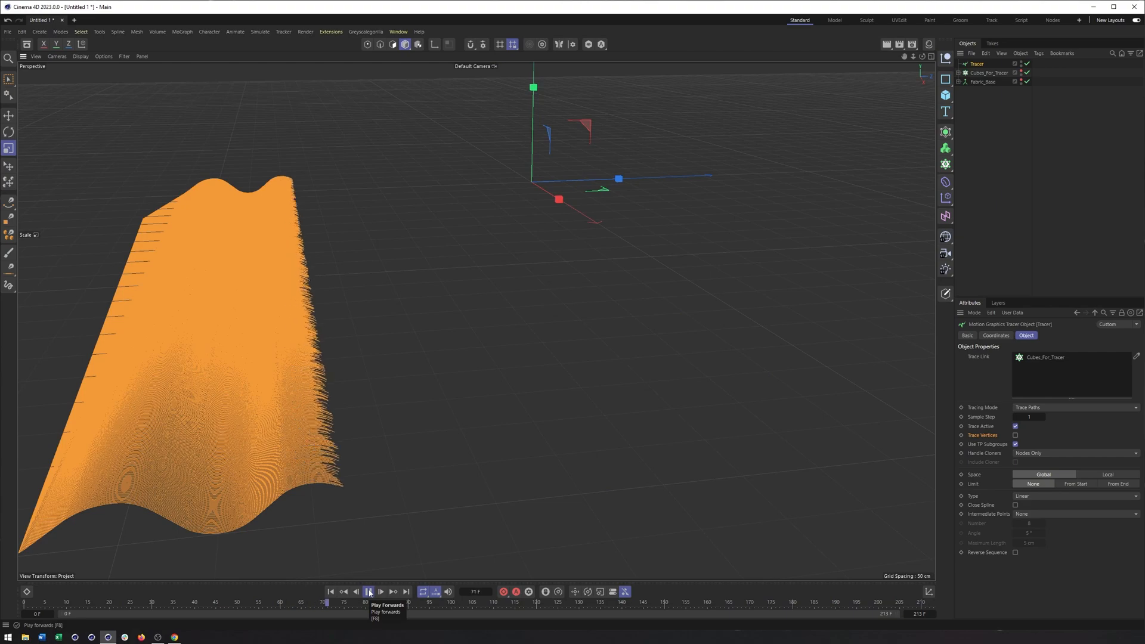
pyautogui.click(368, 592)
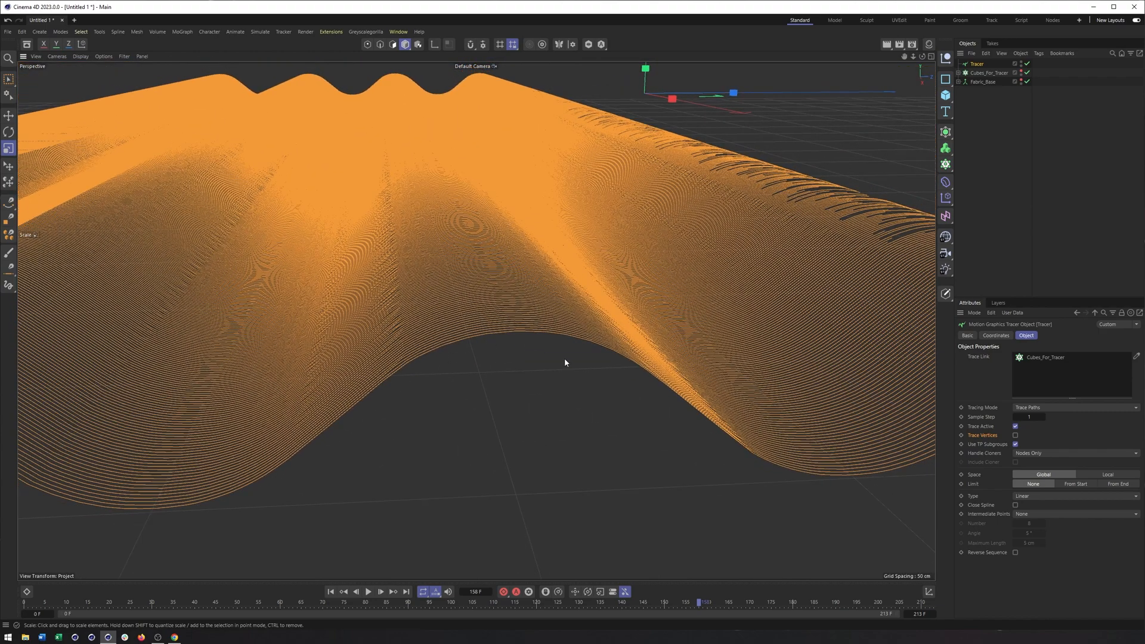
pyautogui.moveTo(977, 55)
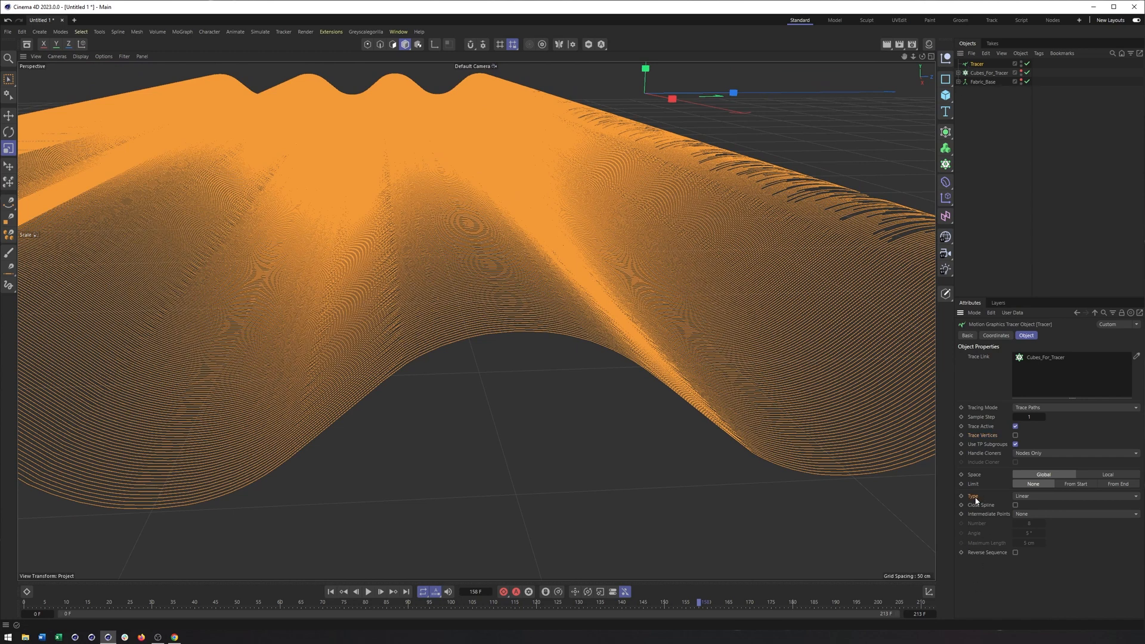
# Step: Link Cubes_For_Tracer to the Tracer in Trace Paths mode, then select that cloner
pyautogui.click(1074, 496)
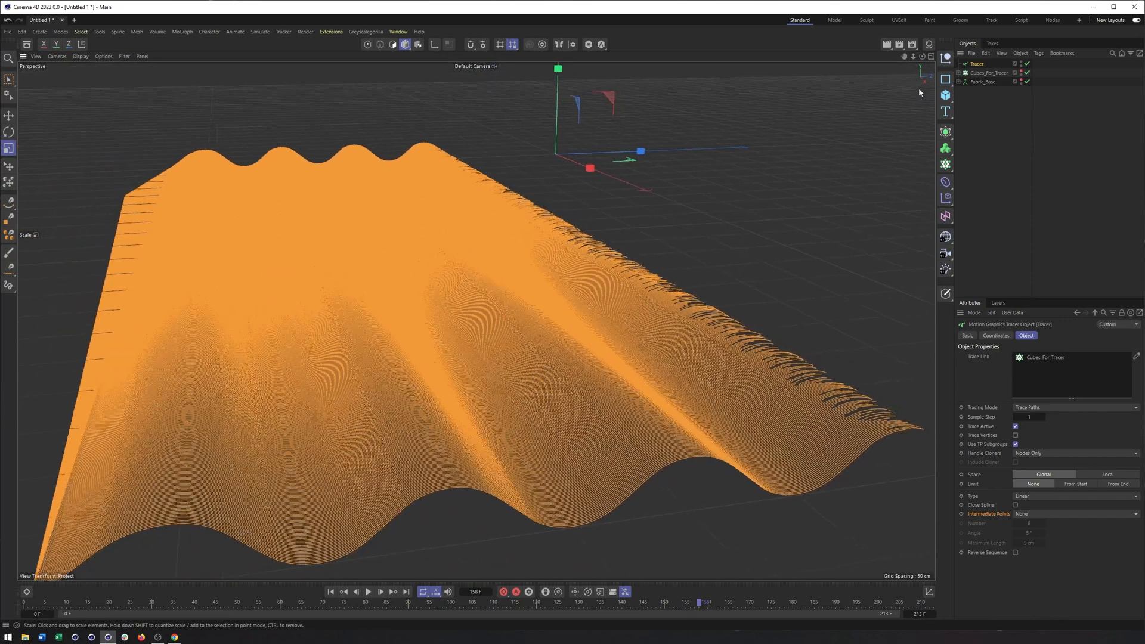
pyautogui.click(990, 72)
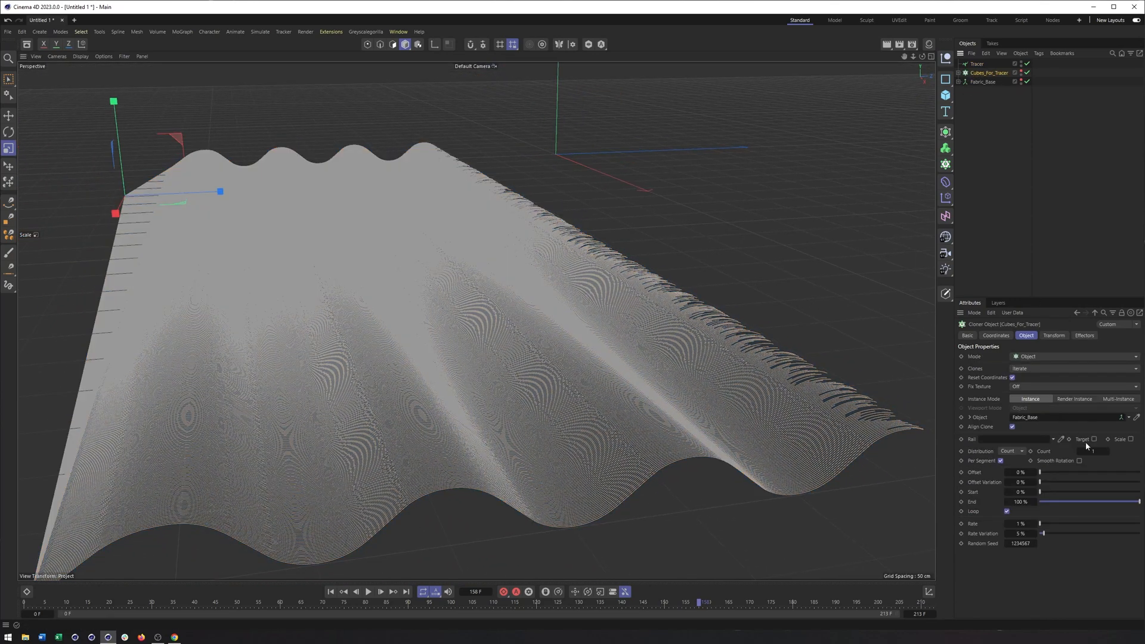
pyautogui.moveTo(1087, 468)
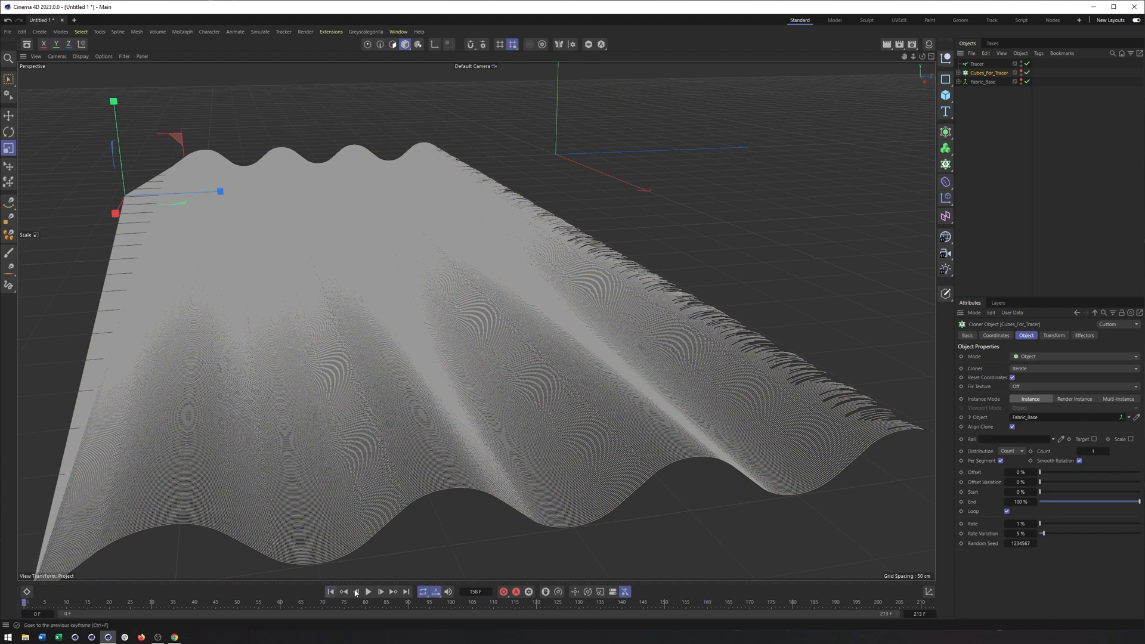
# Step: Play, replay and stop the timeline to preview the strands sweeping into a fringed sheet
pyautogui.click(368, 592)
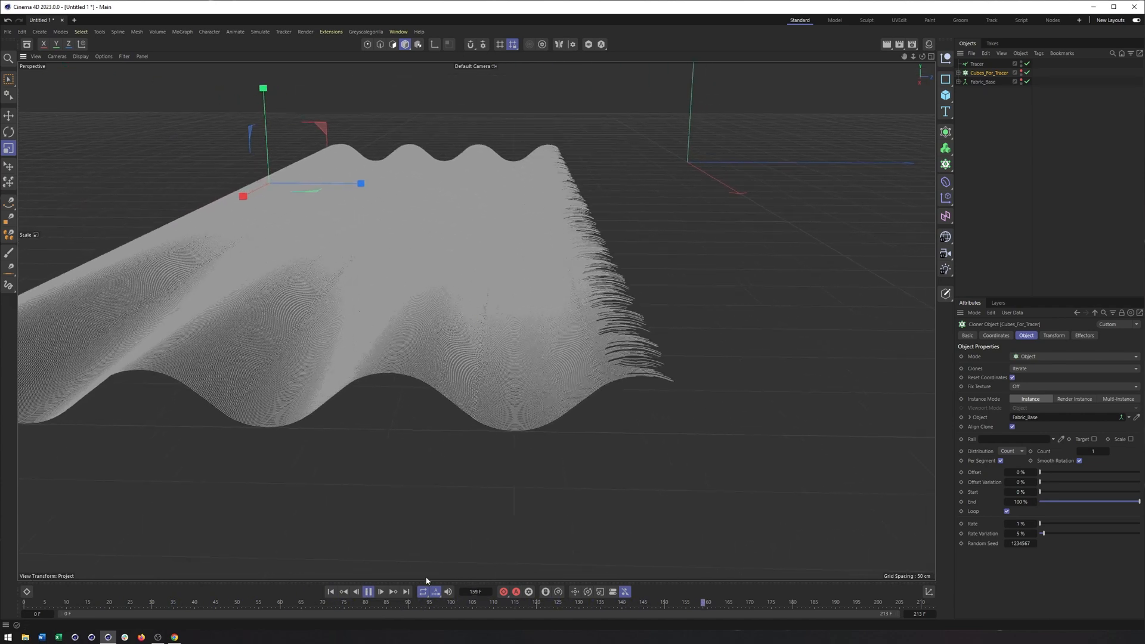
pyautogui.click(368, 592)
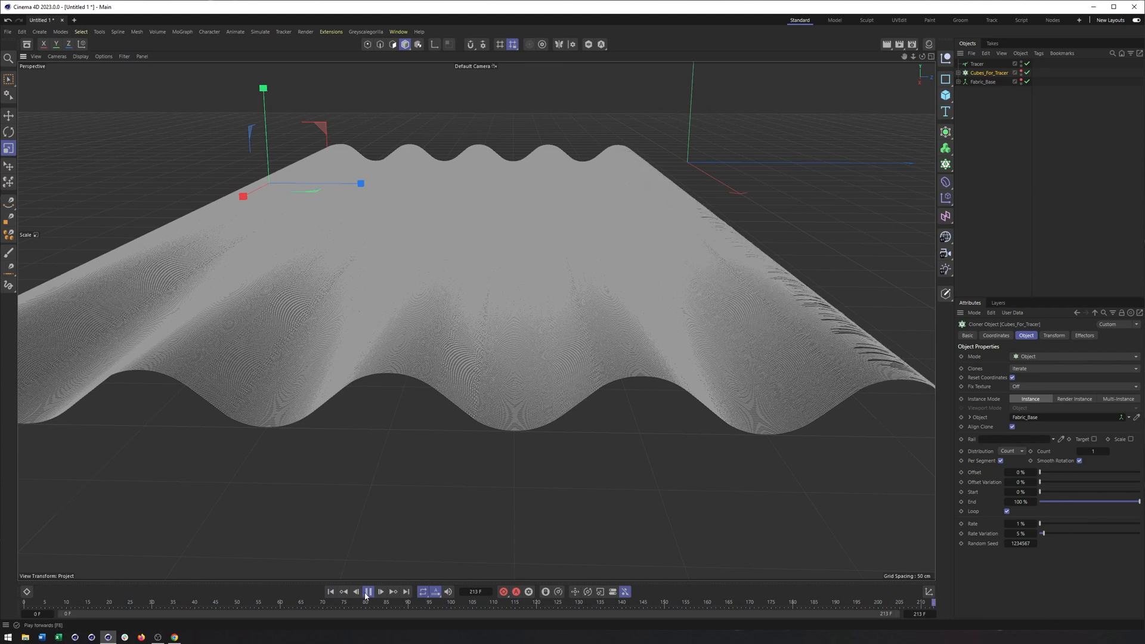
pyautogui.click(368, 591)
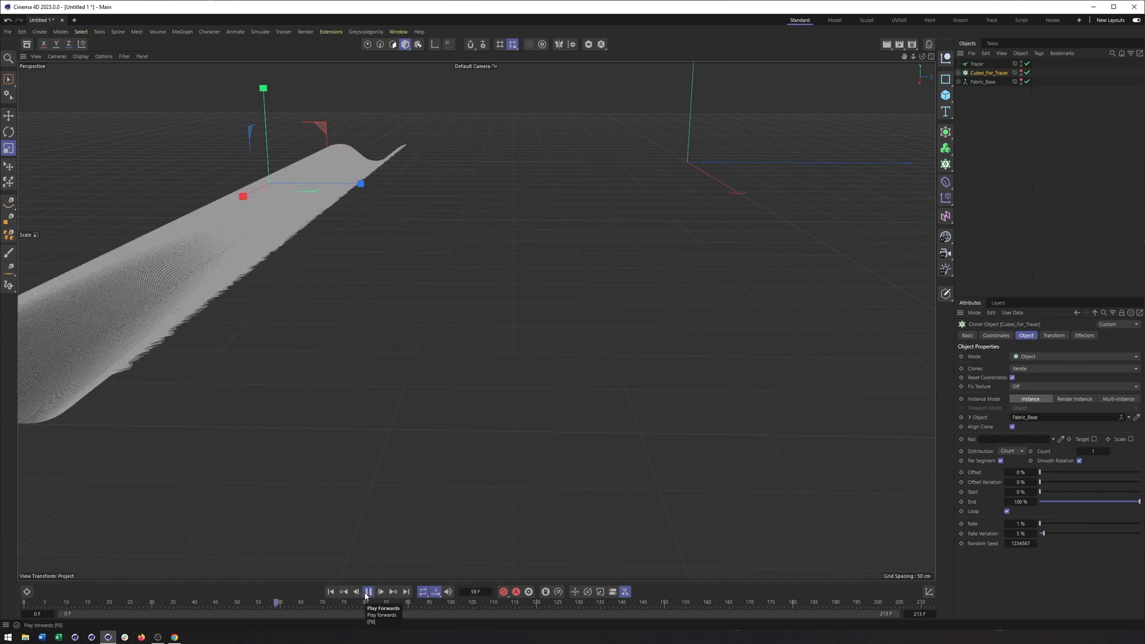
pyautogui.click(367, 592)
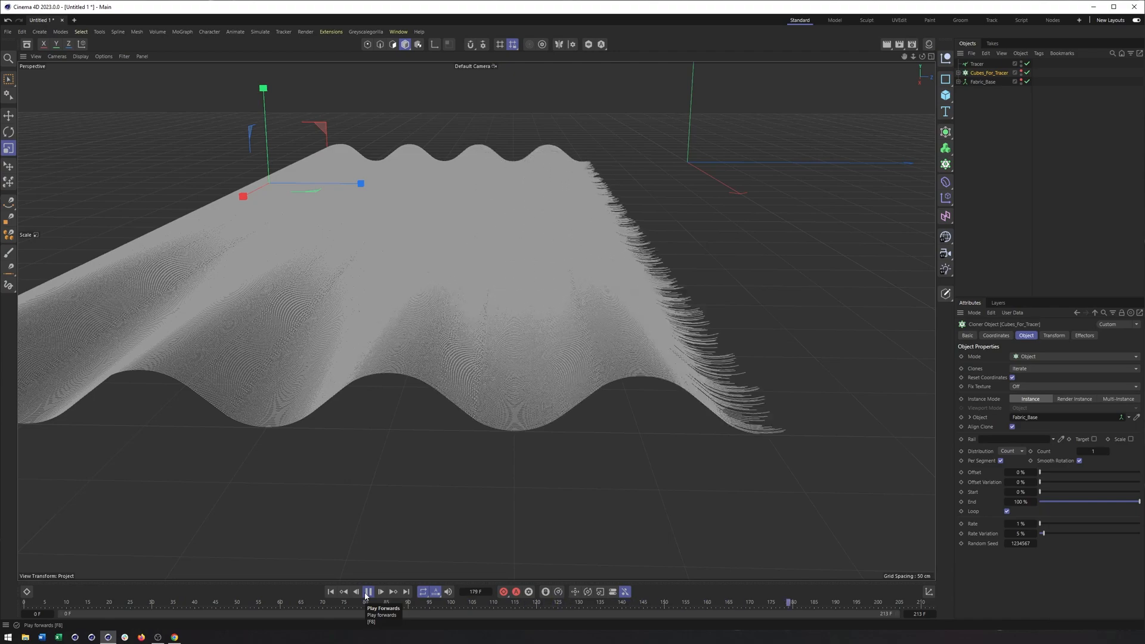
pyautogui.click(367, 592)
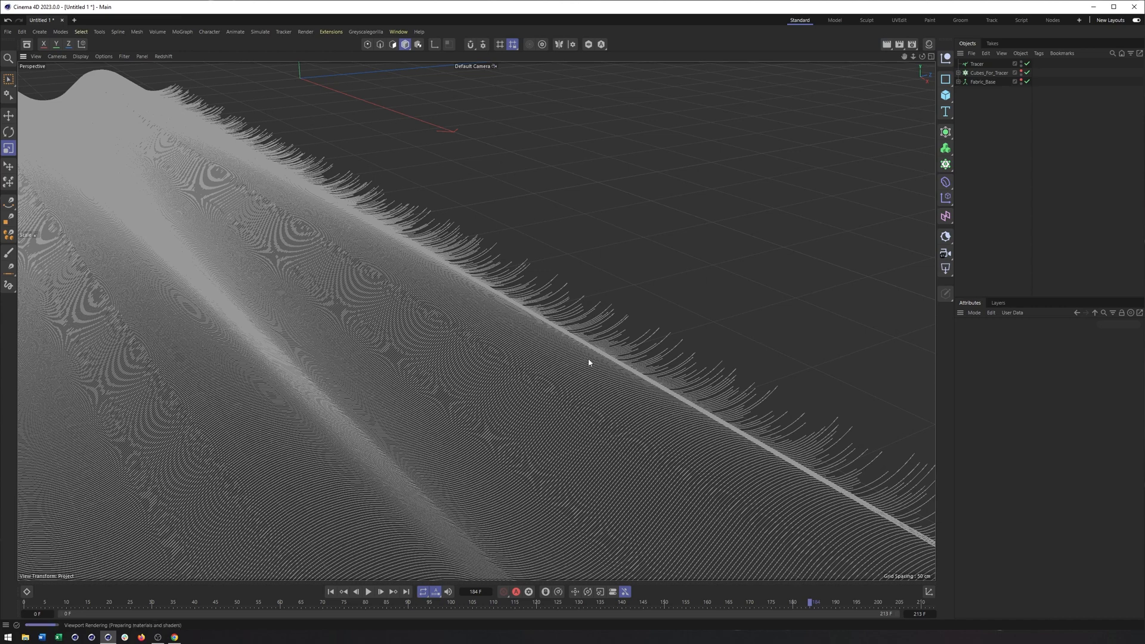
pyautogui.moveTo(562, 338)
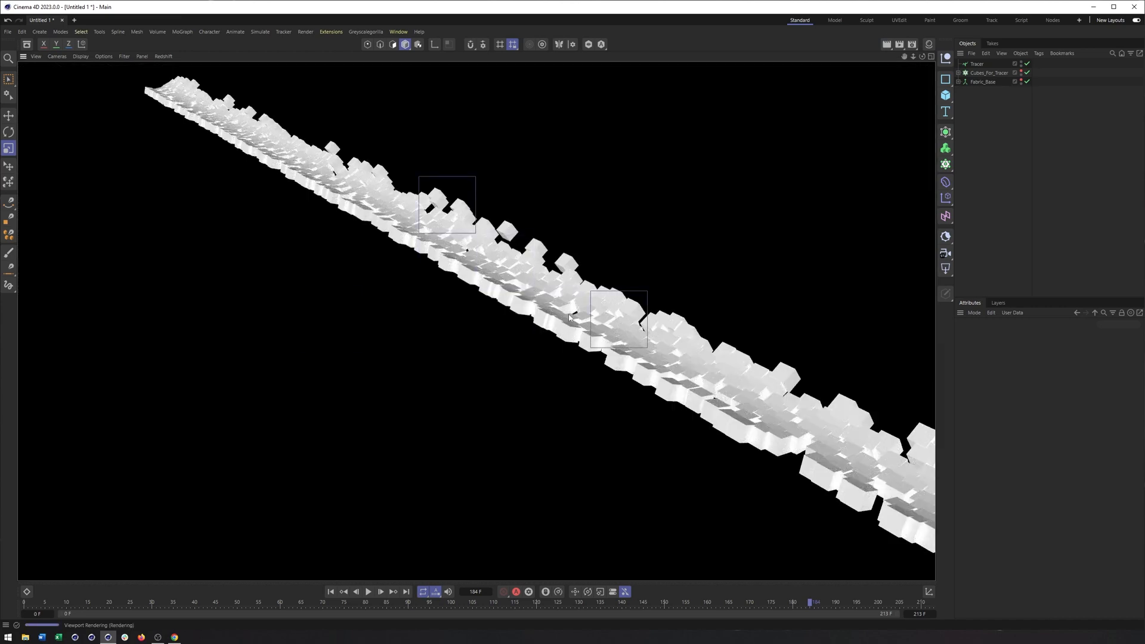
pyautogui.click(163, 56)
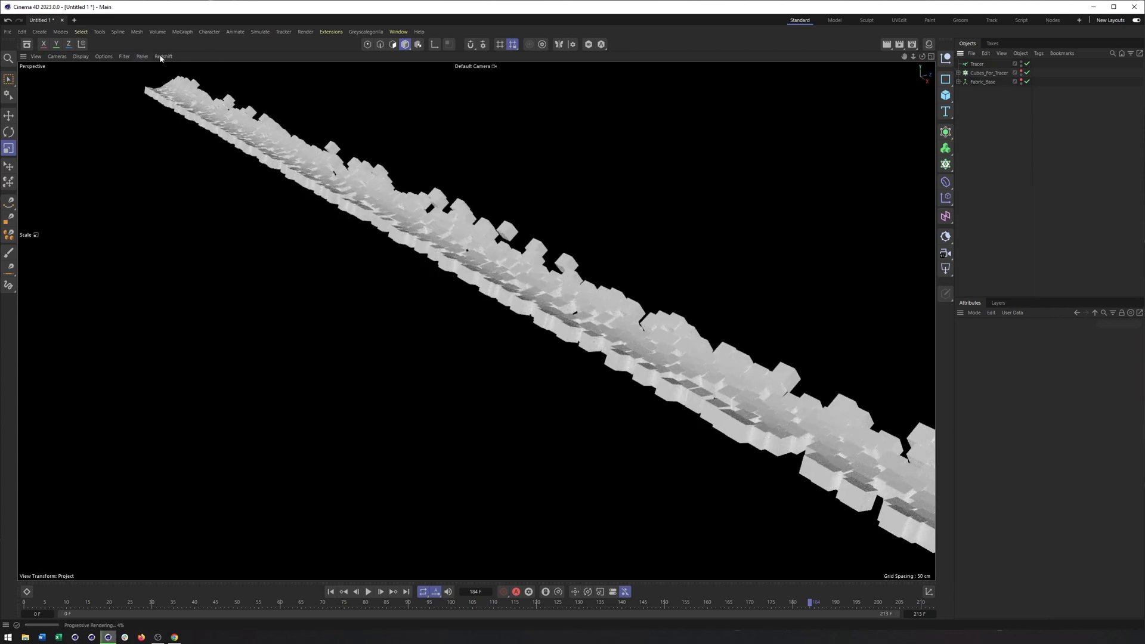
pyautogui.click(1015, 72)
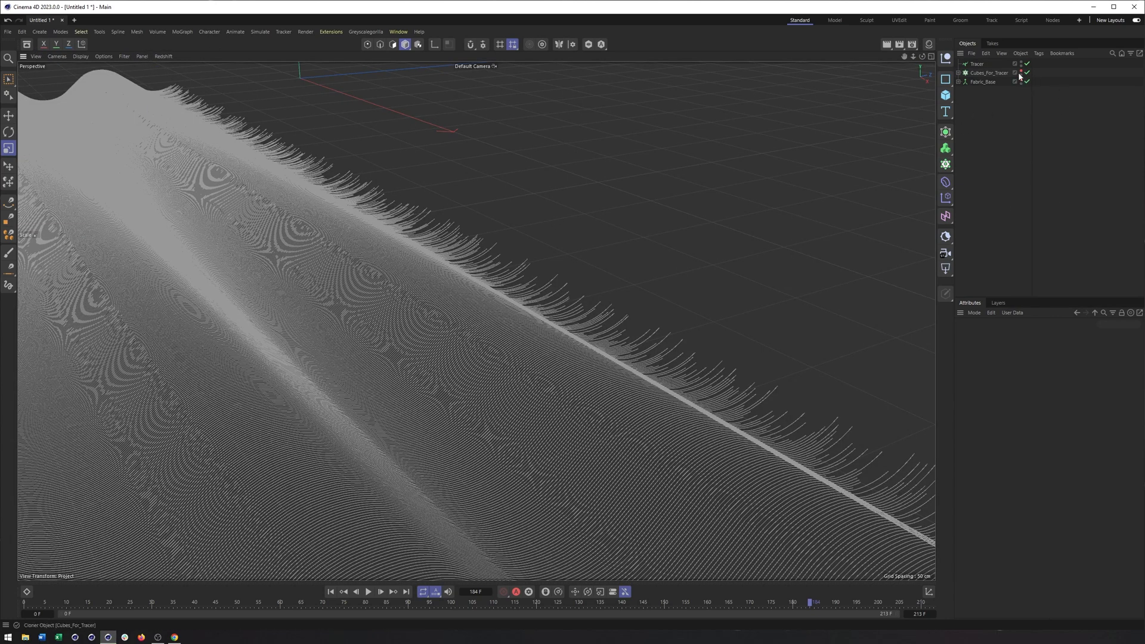
pyautogui.click(979, 64)
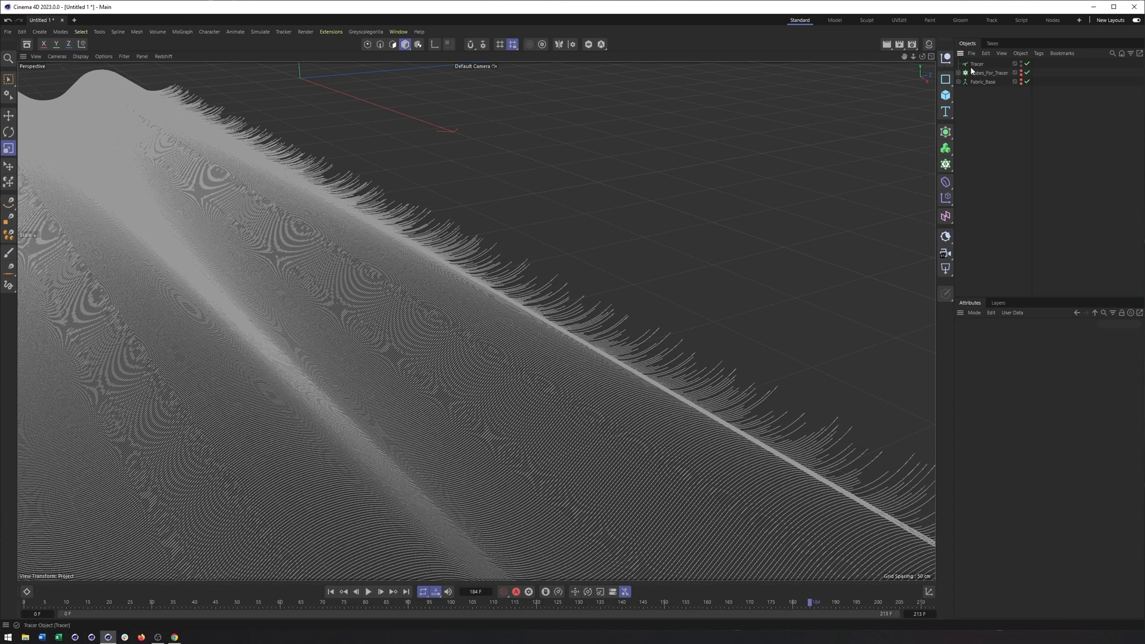
pyautogui.click(978, 64)
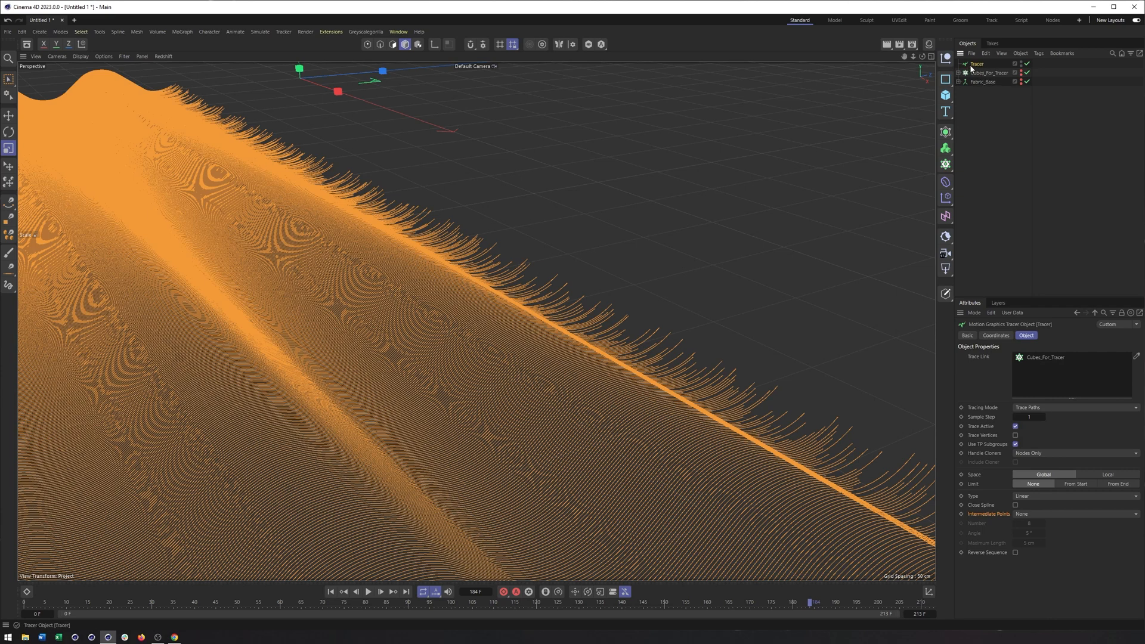
# Step: Add a Redshift Object tag to the Tracer from its right-click menu
pyautogui.rightClick(976, 66)
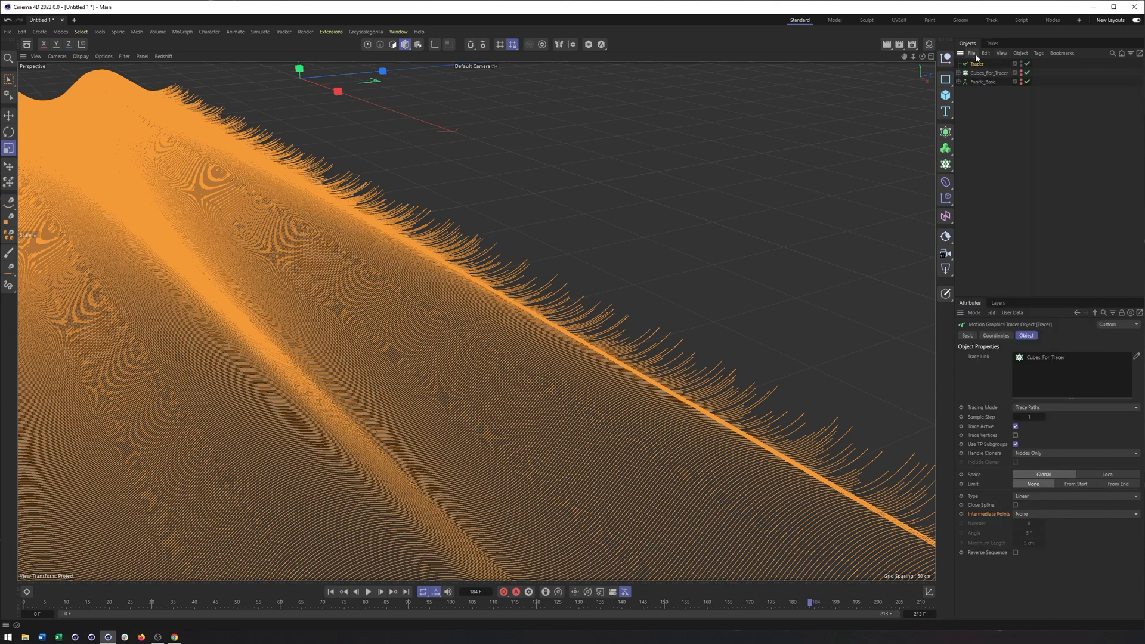
pyautogui.rightClick(978, 64)
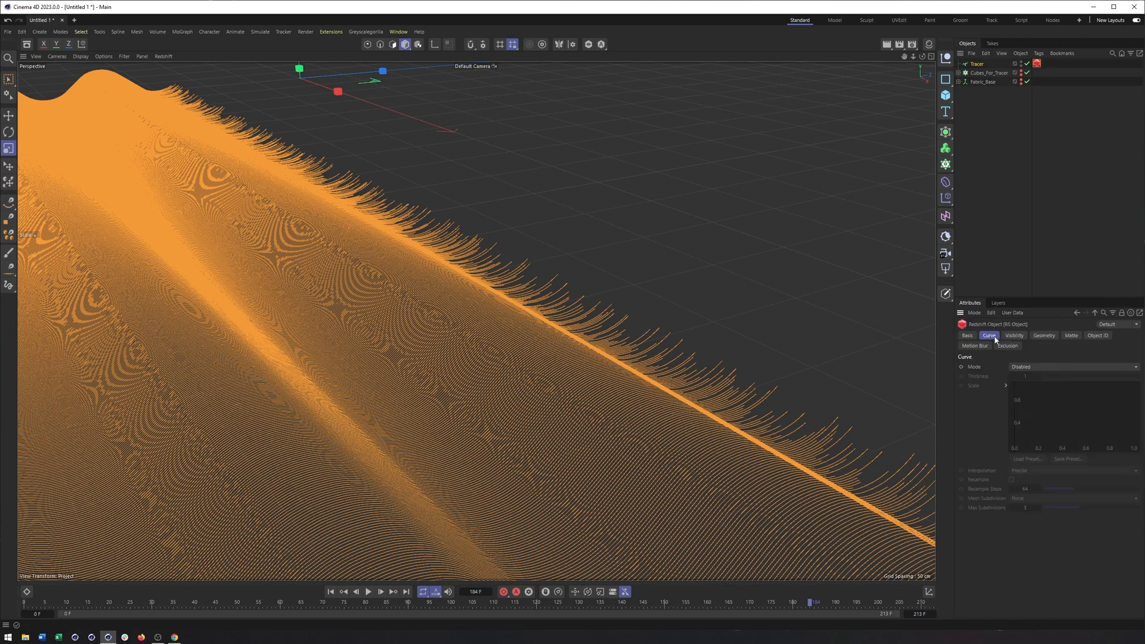
pyautogui.moveTo(1012, 343)
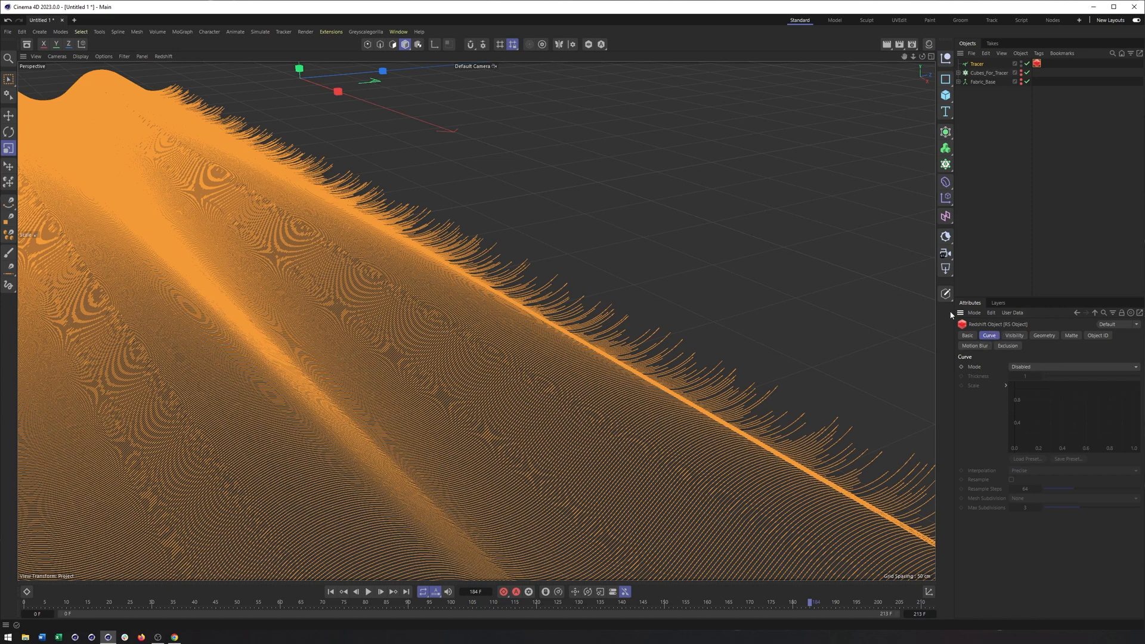
# Step: Add a Redshift Dome Light textured with the studio021 HDRI, then reselect the Tracer's curve settings
pyautogui.click(945, 269)
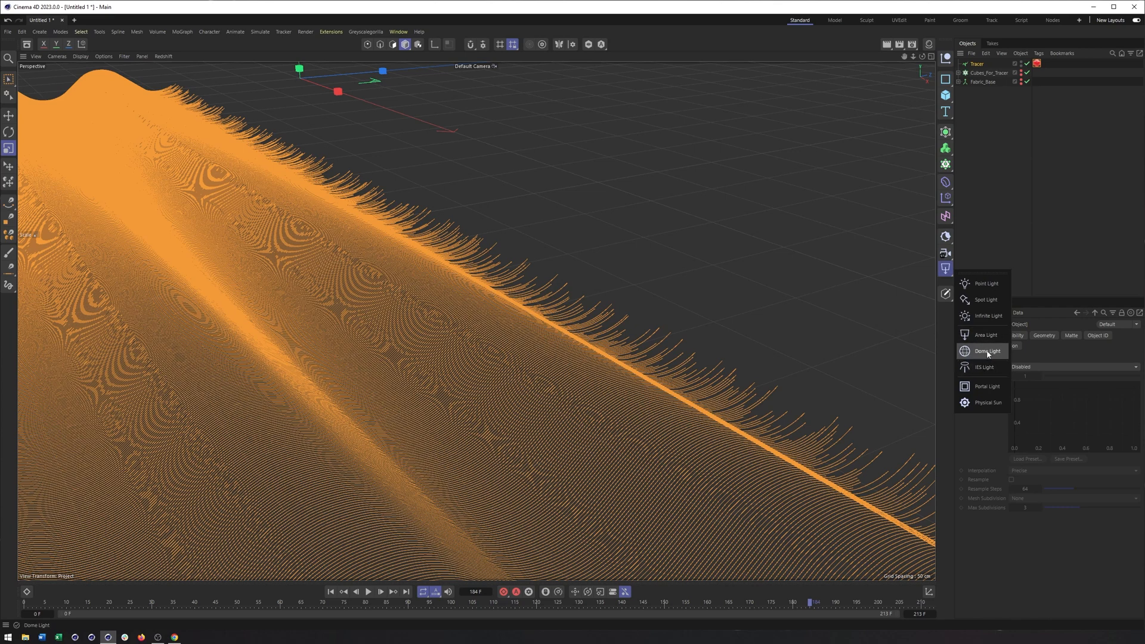
pyautogui.click(988, 351)
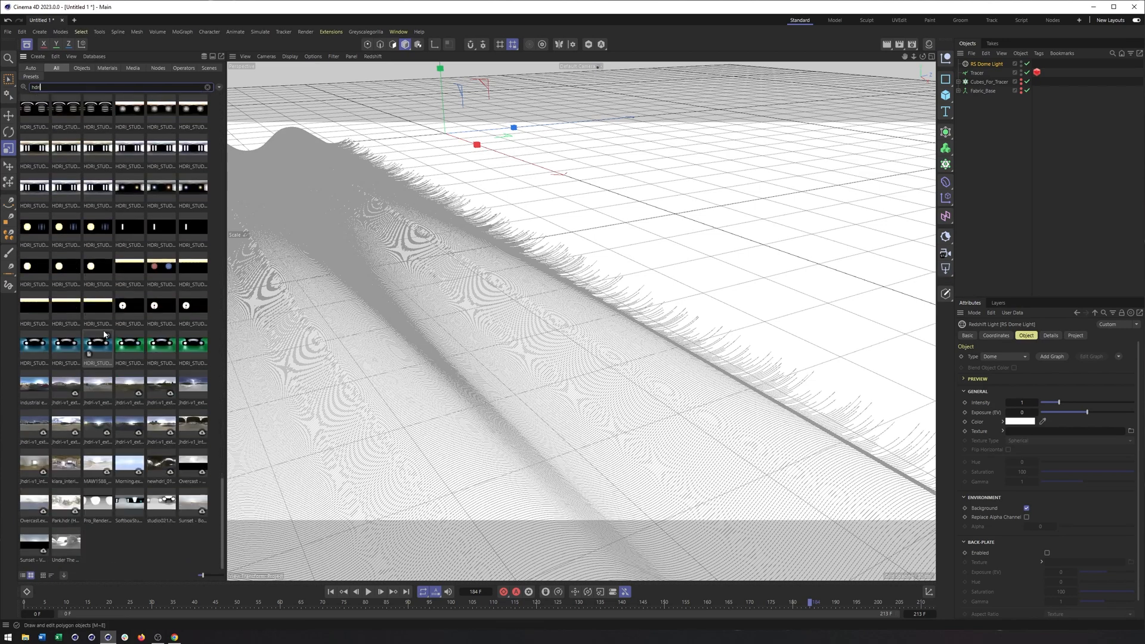
pyautogui.click(129, 502)
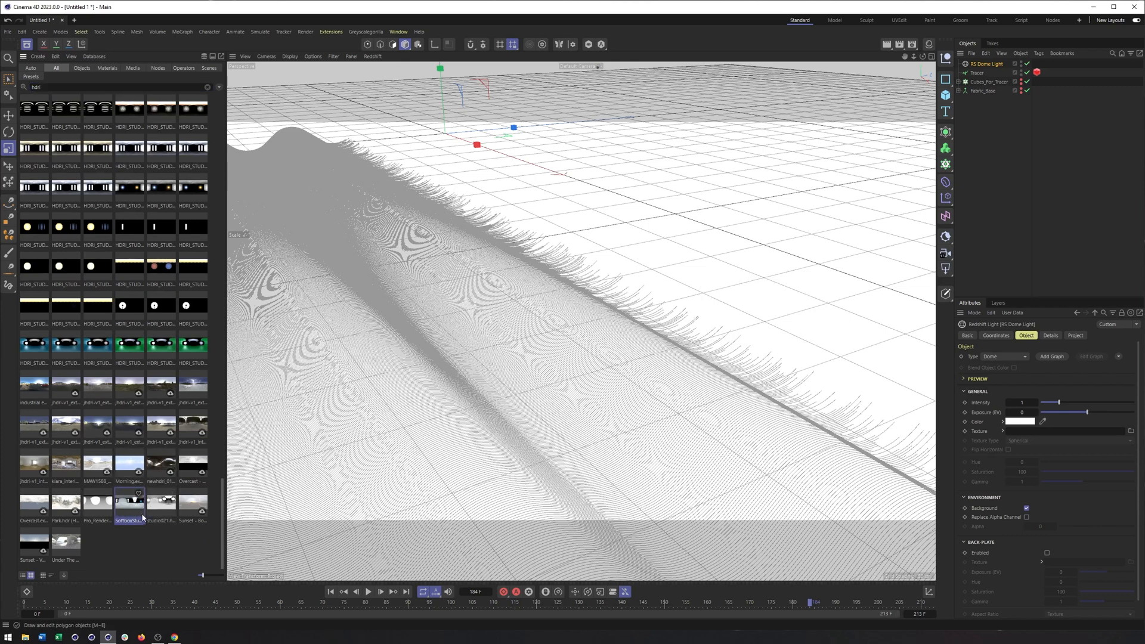
pyautogui.click(161, 501)
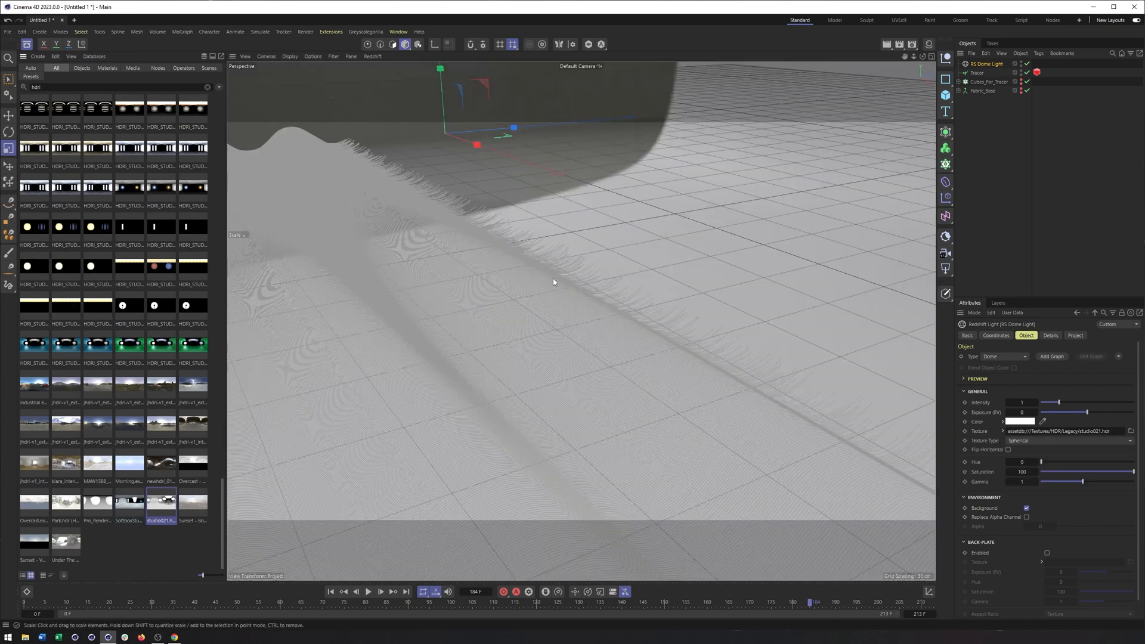
pyautogui.click(1035, 72)
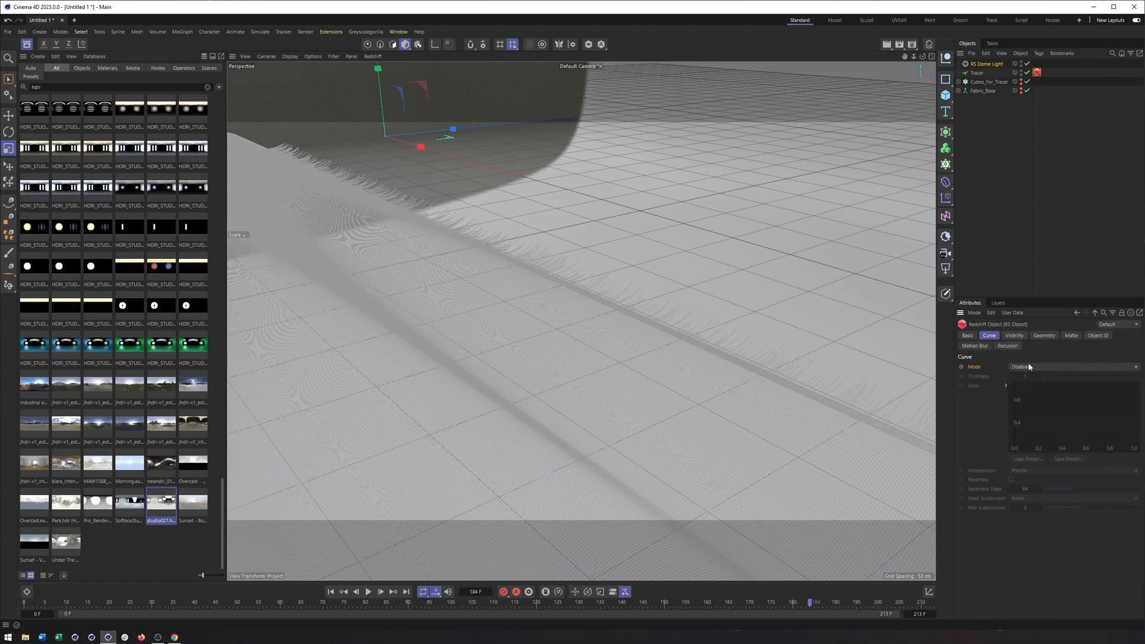
# Step: Set the Tracer's Redshift curve Mode to Cylinders
pyautogui.click(1070, 366)
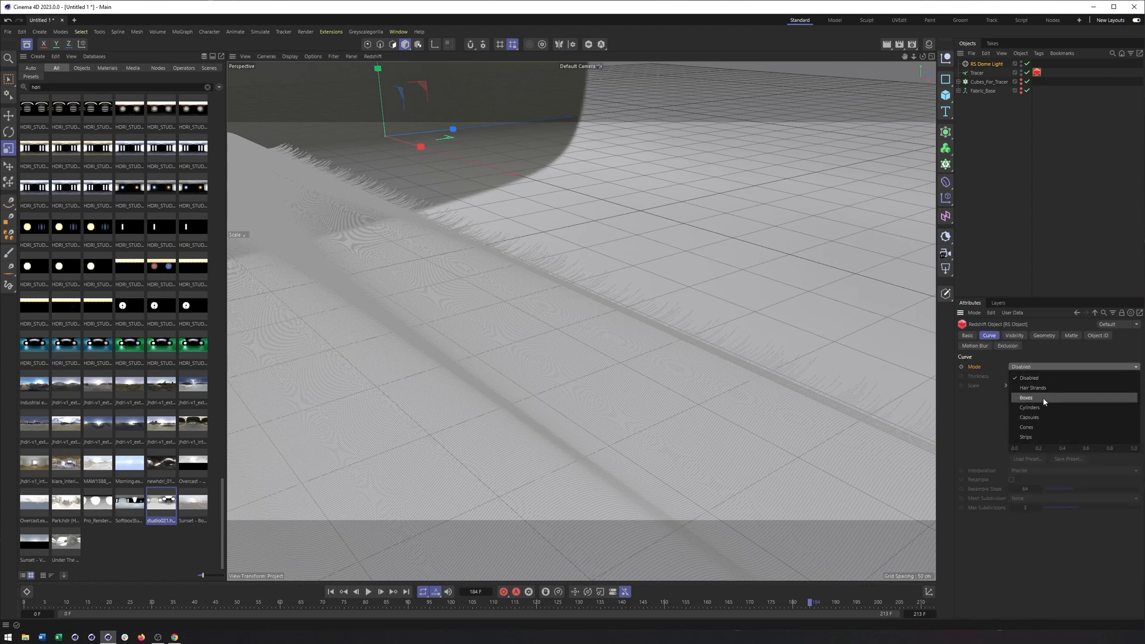
pyautogui.moveTo(1030, 417)
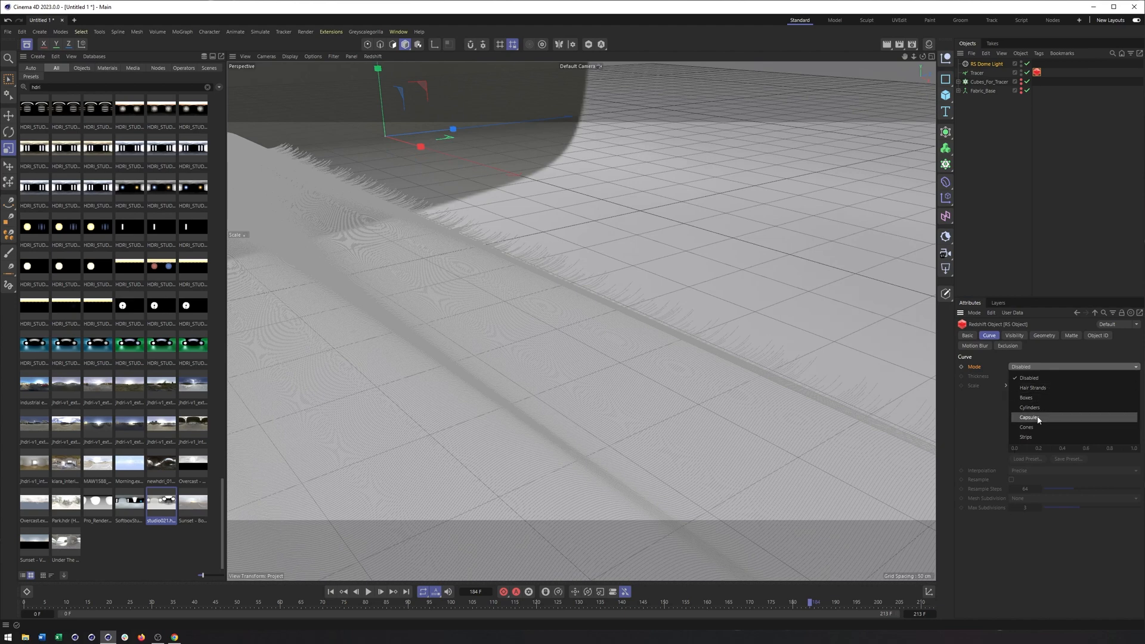
pyautogui.click(1031, 407)
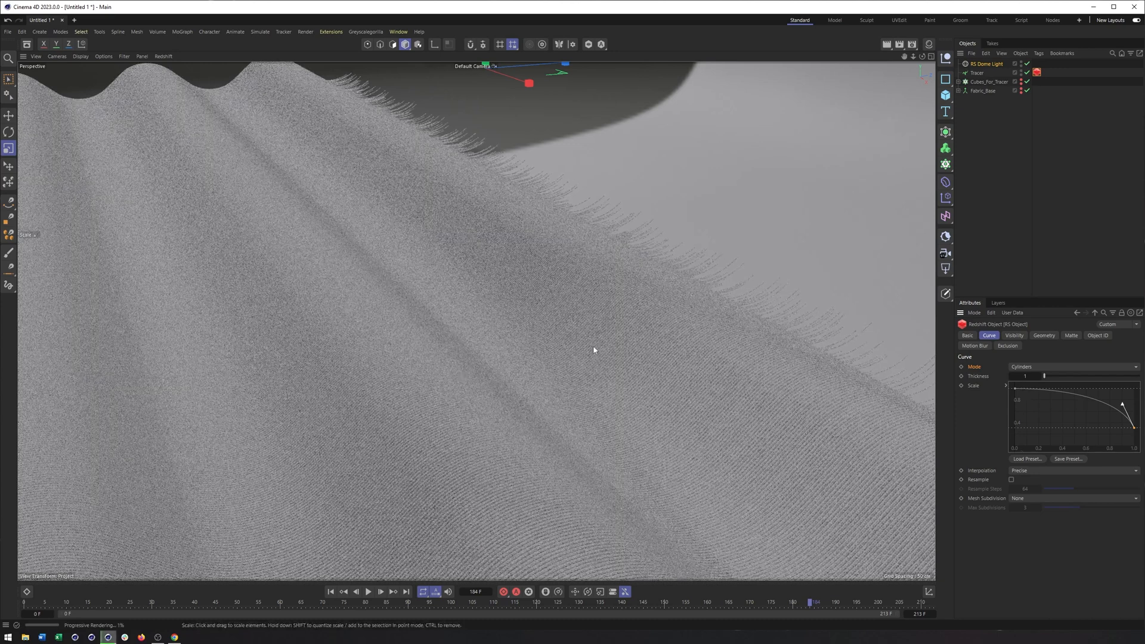
pyautogui.moveTo(780, 273)
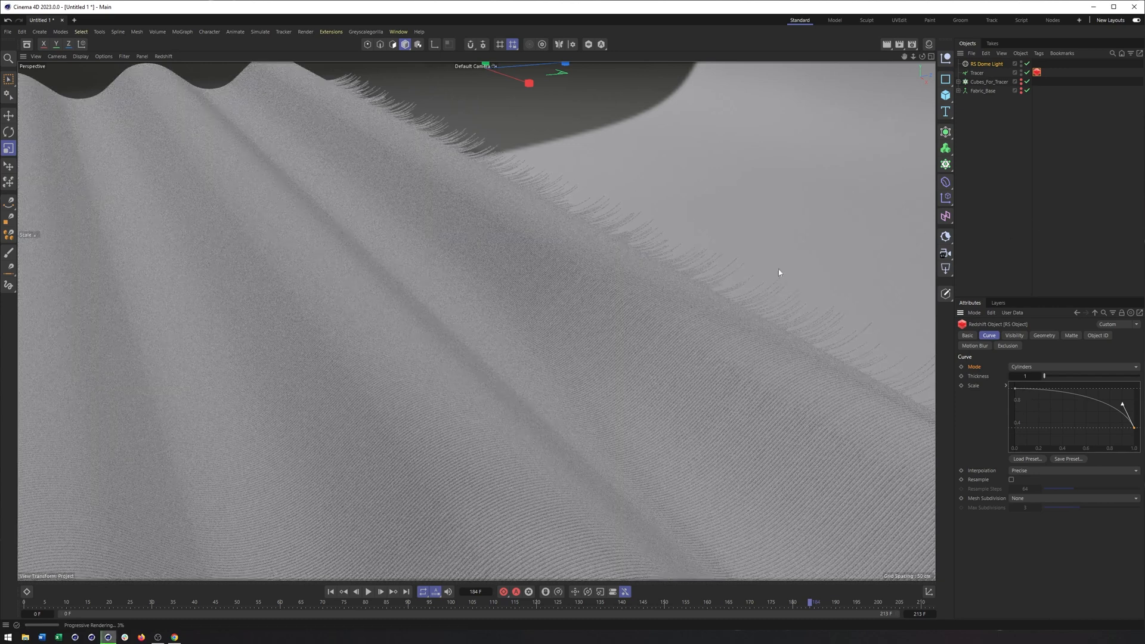
# Step: Stop the Redshift IPR, expand Fabric_Base and select its nested 1000-clone Cloner
pyautogui.click(163, 56)
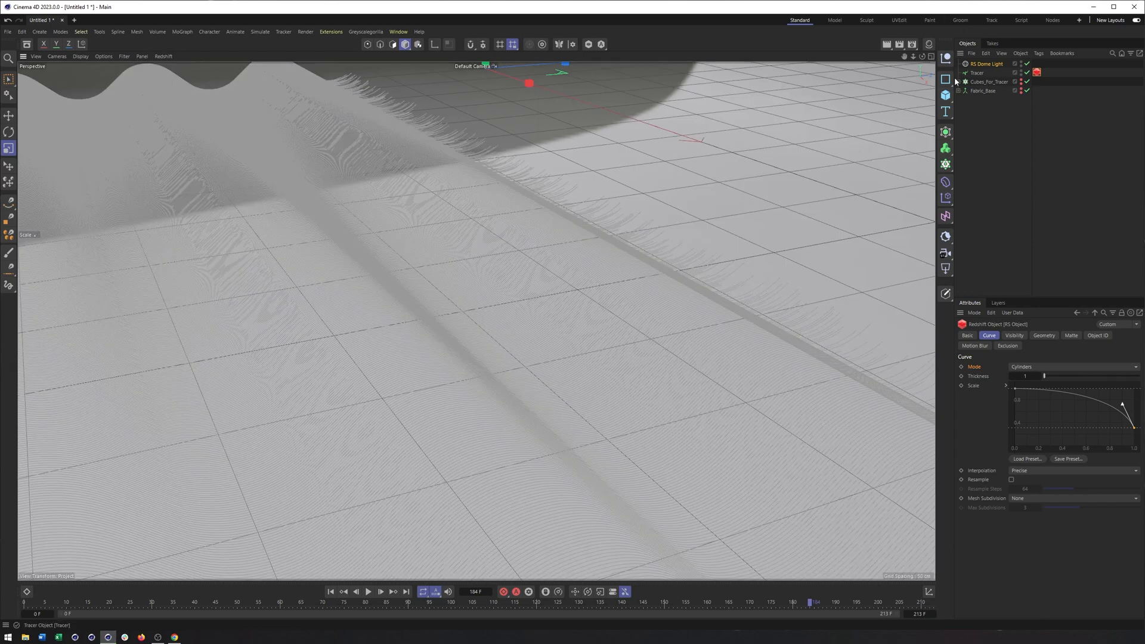
pyautogui.click(989, 82)
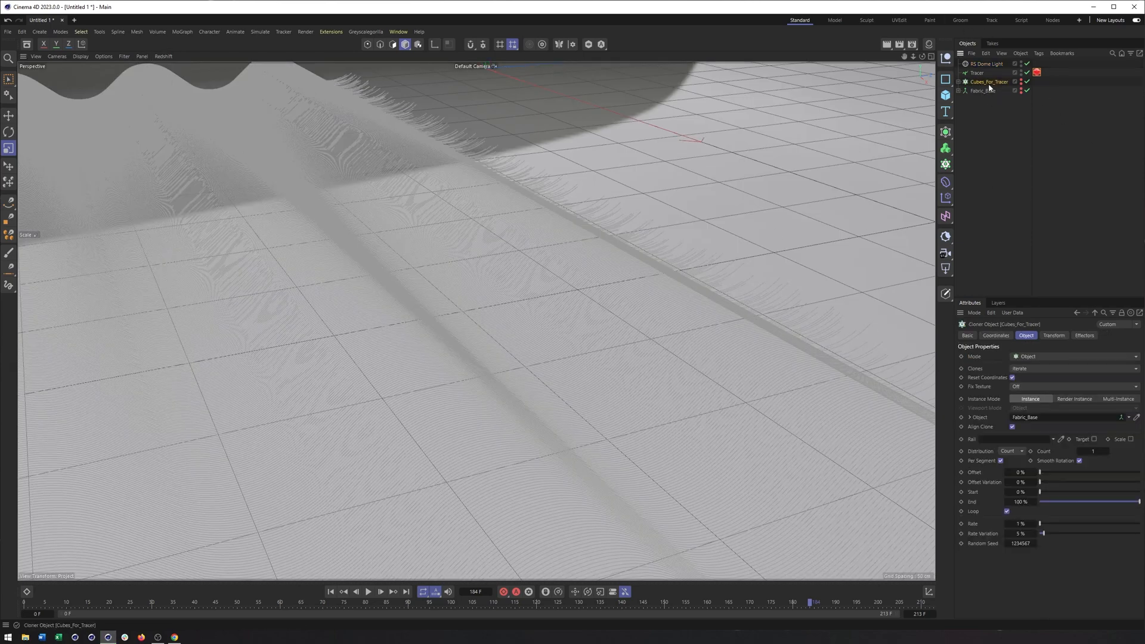
pyautogui.click(966, 91)
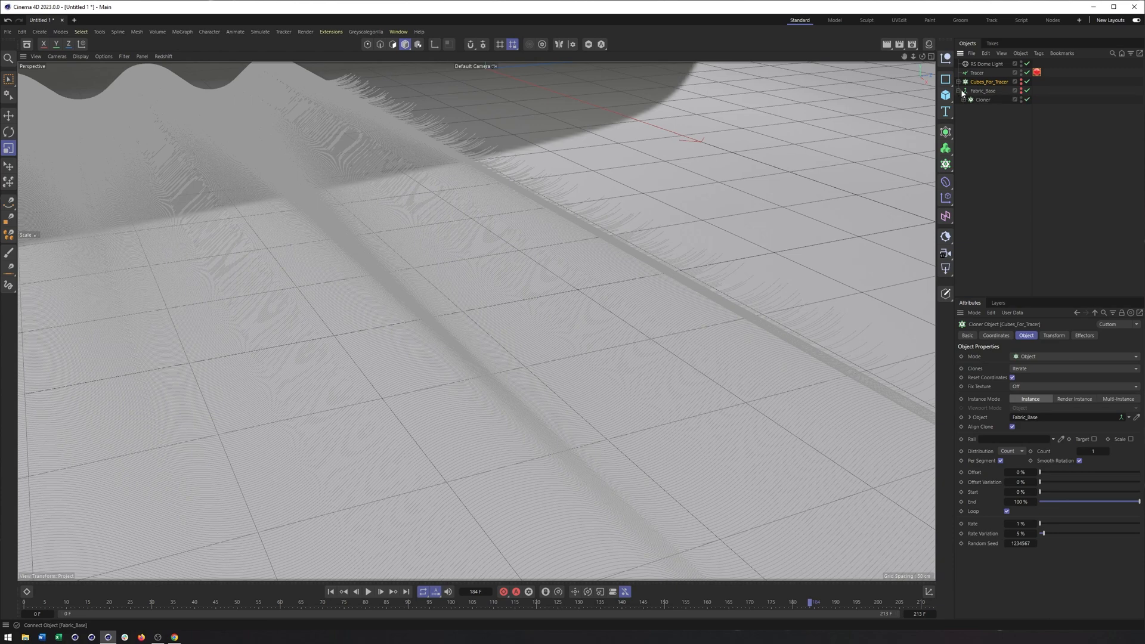
pyautogui.click(984, 100)
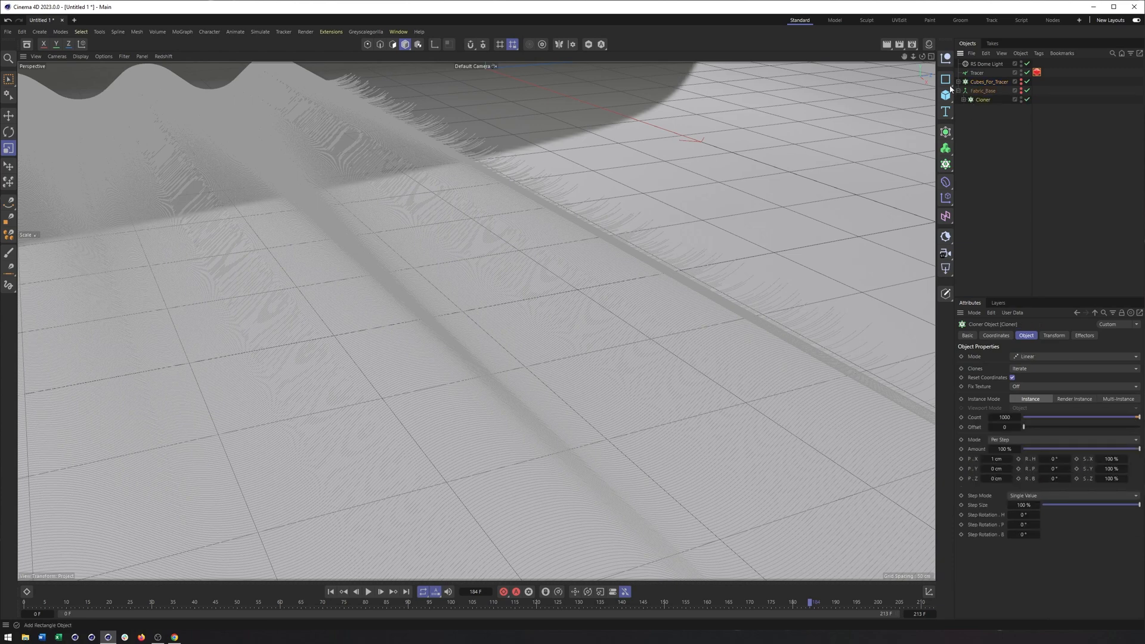